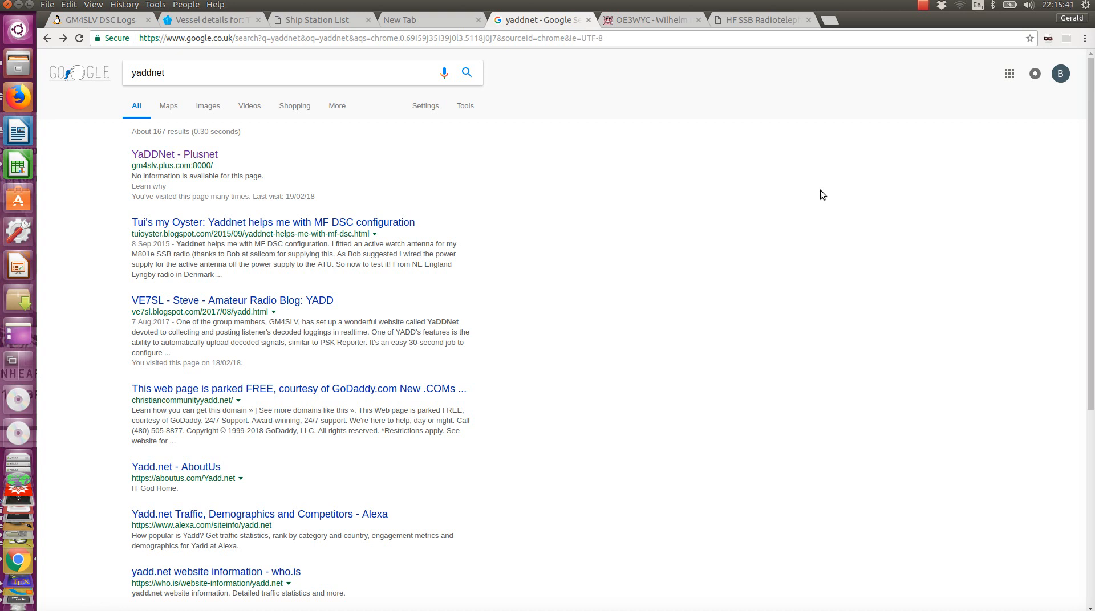
pyautogui.moveTo(564, 169)
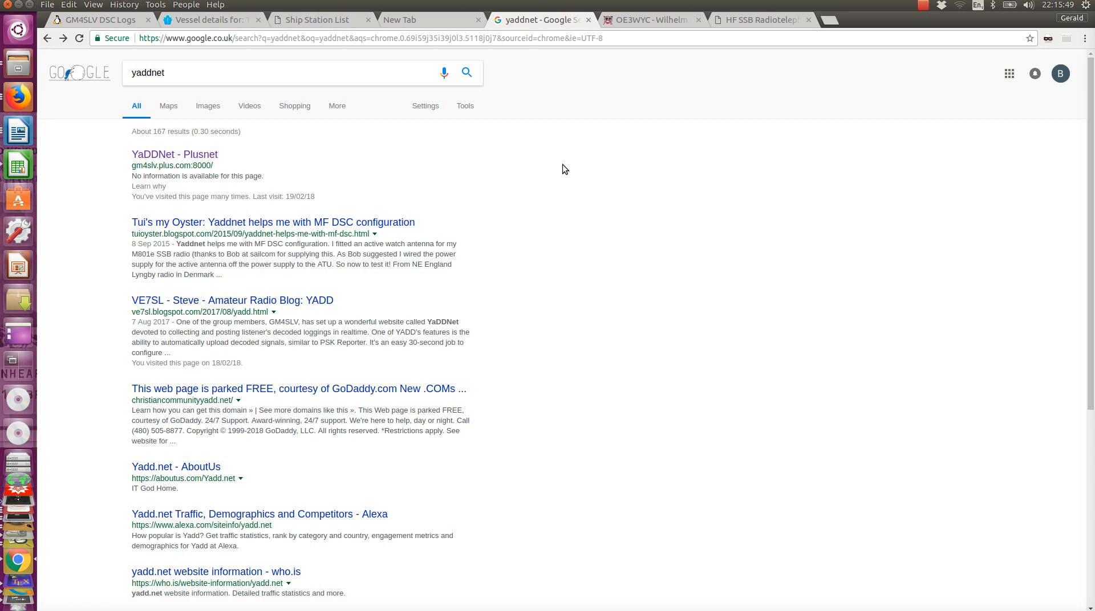
pyautogui.moveTo(189, 166)
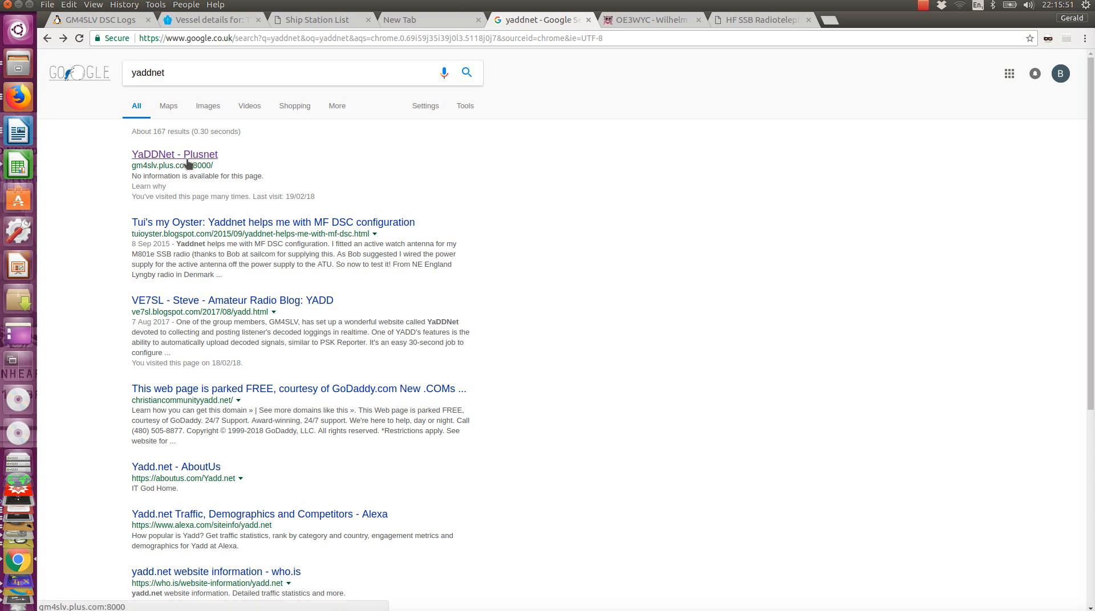
pyautogui.moveTo(190, 109)
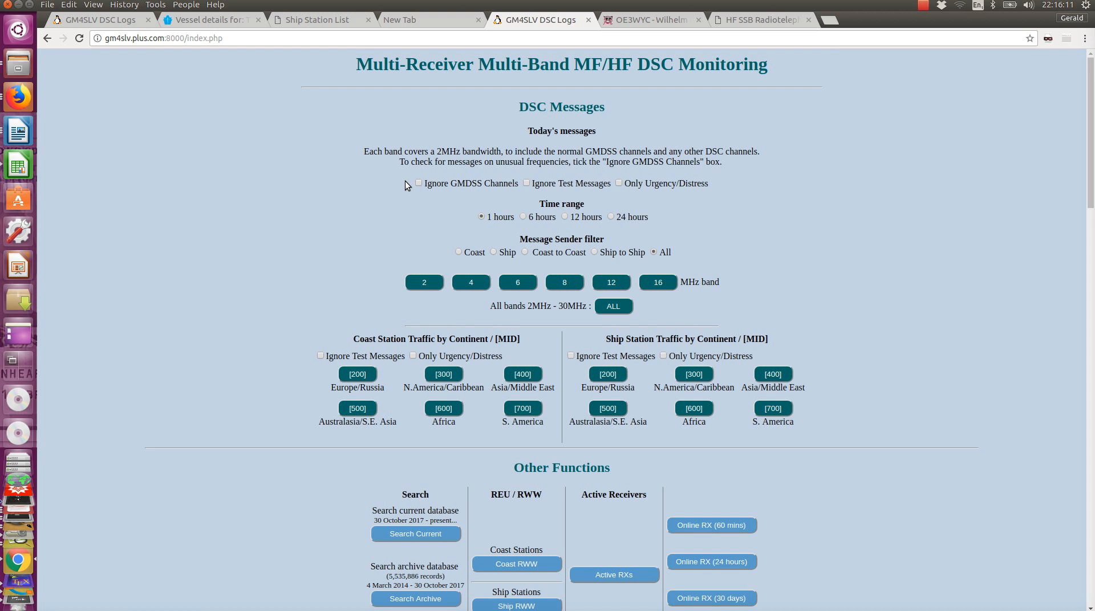
# - Reach 'Search Archive' under Other Functions to get the full-database DSC message search form
pyautogui.scroll(-3)
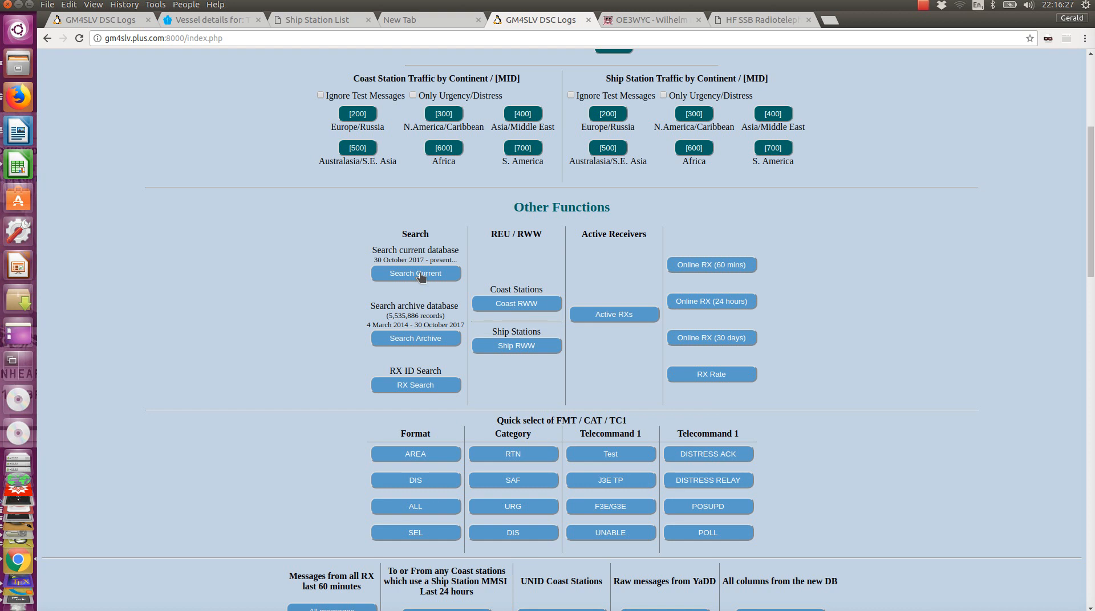
pyautogui.moveTo(422, 351)
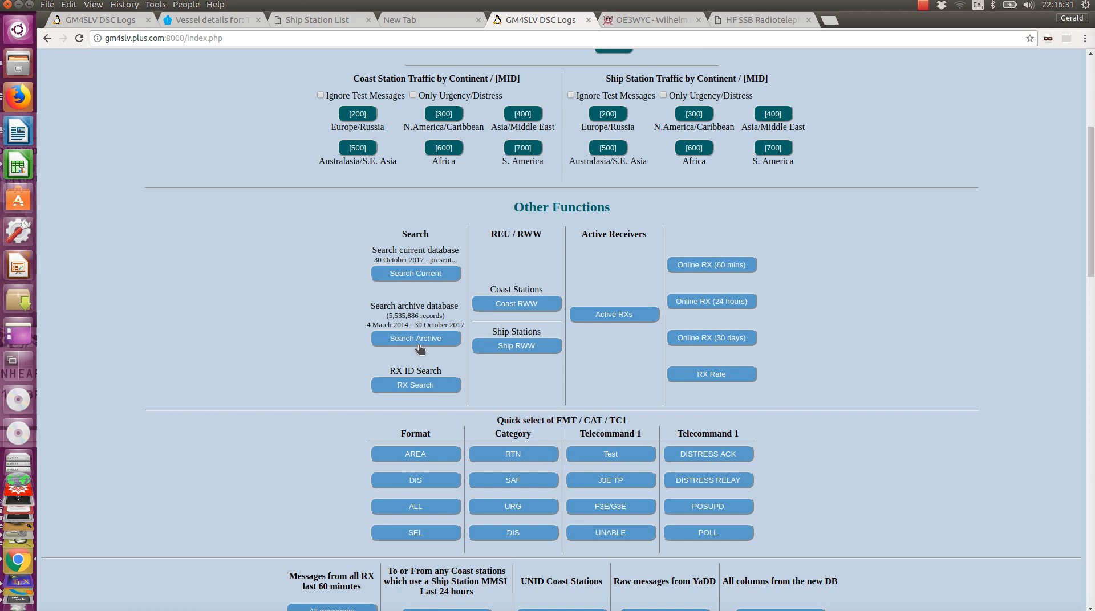
pyautogui.moveTo(424, 344)
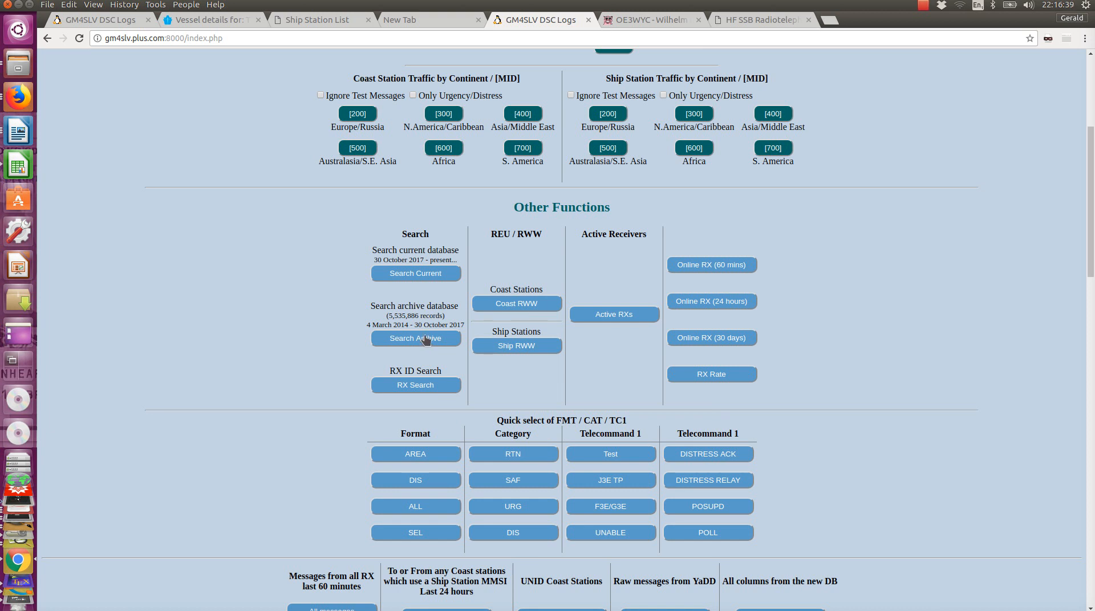
pyautogui.click(415, 339)
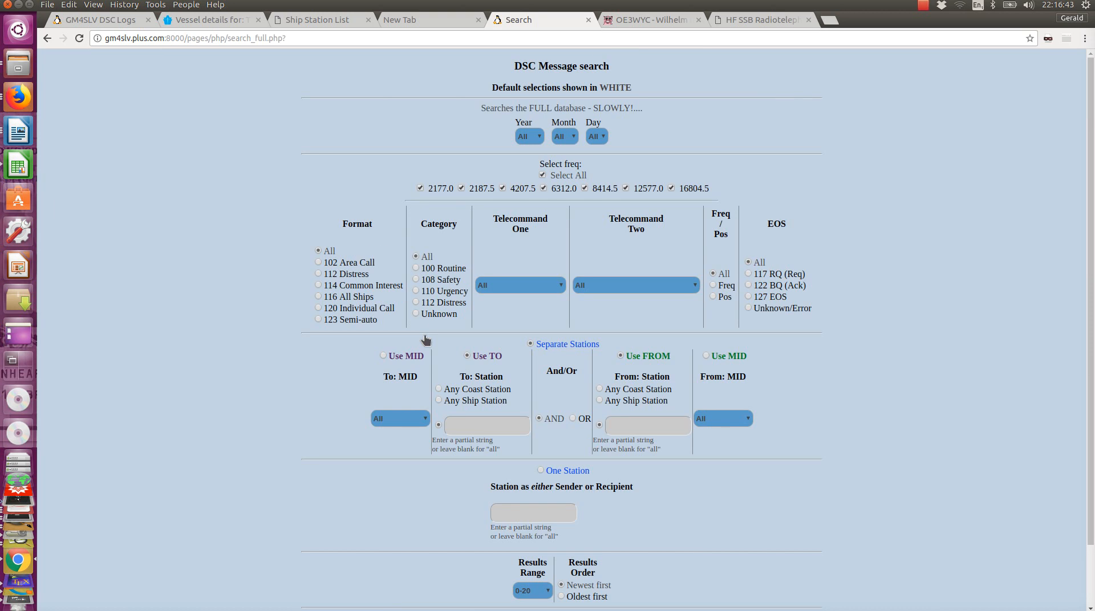
# - Enter station number 235096236 in the 'Station as either Sender or Recipient' box
pyautogui.scroll(-3)
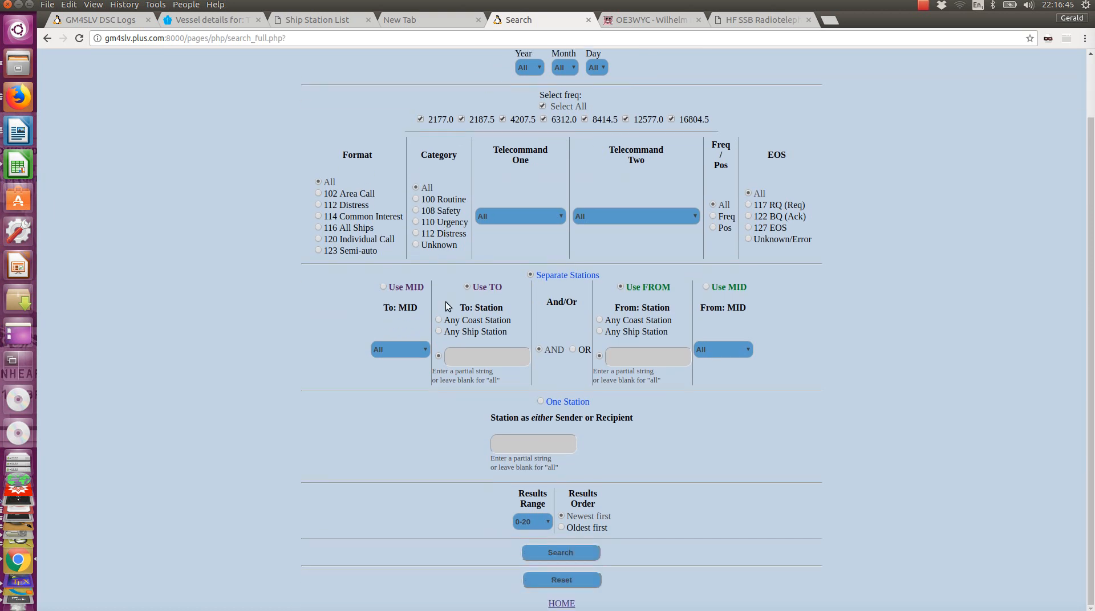
pyautogui.click(534, 444)
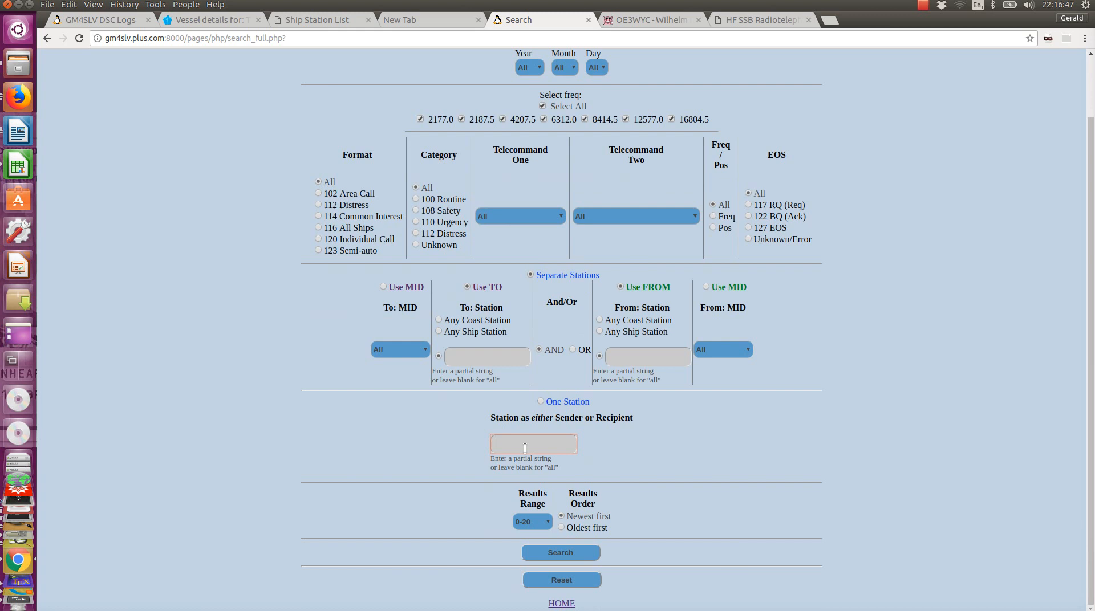
pyautogui.write('235096236')
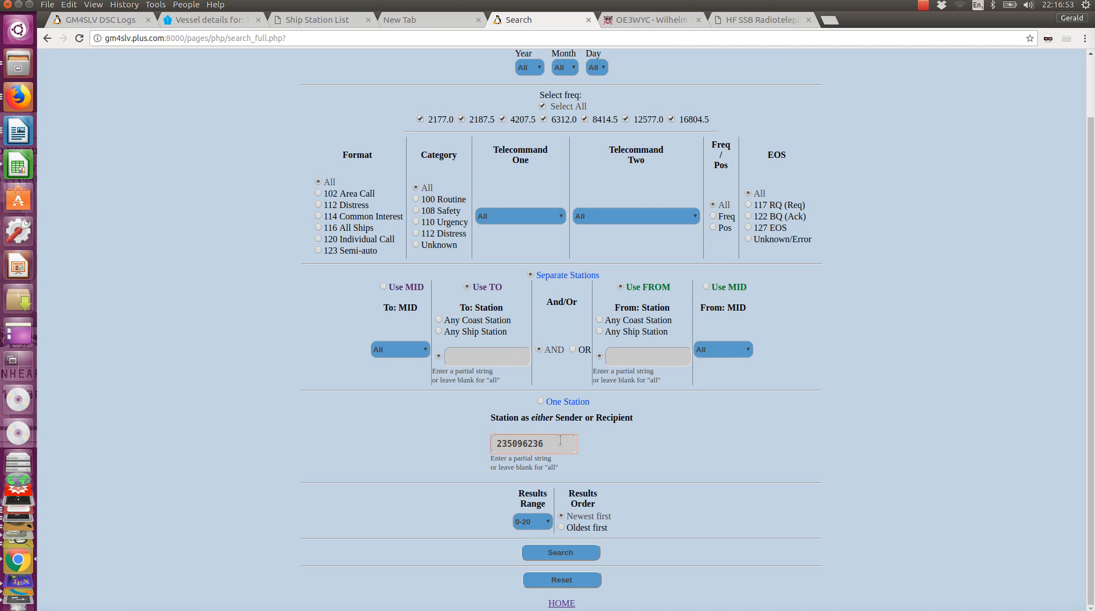
pyautogui.moveTo(202, 23)
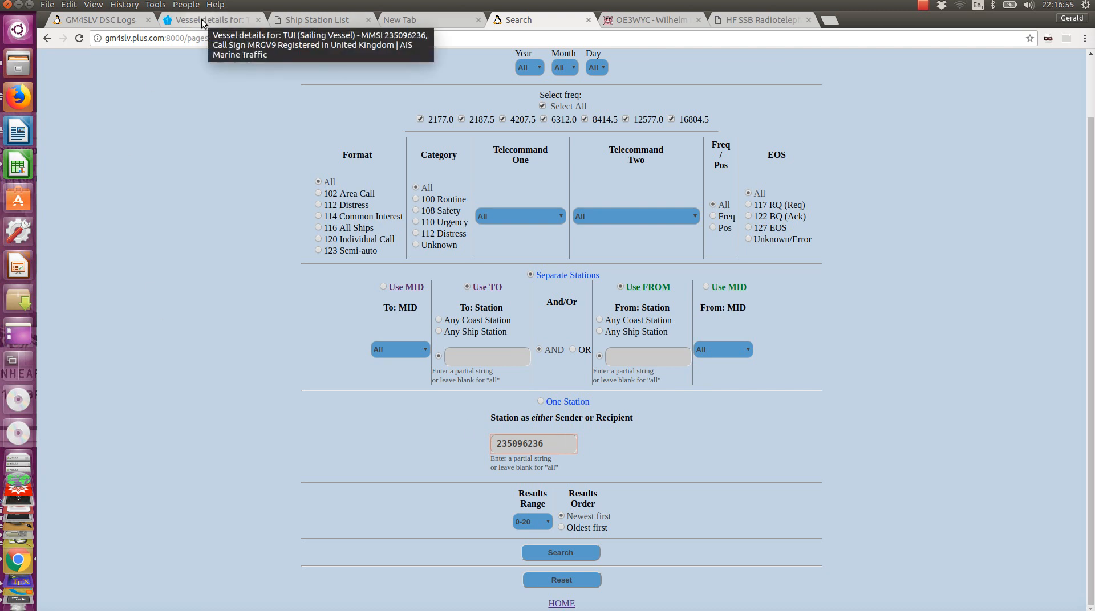
pyautogui.click(100, 20)
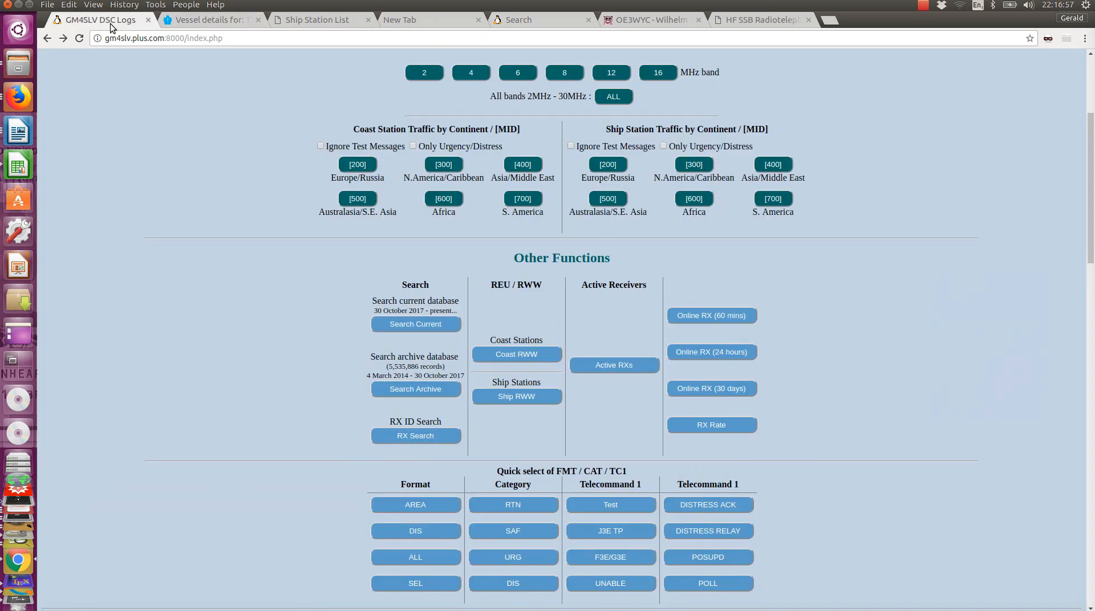
pyautogui.scroll(-3)
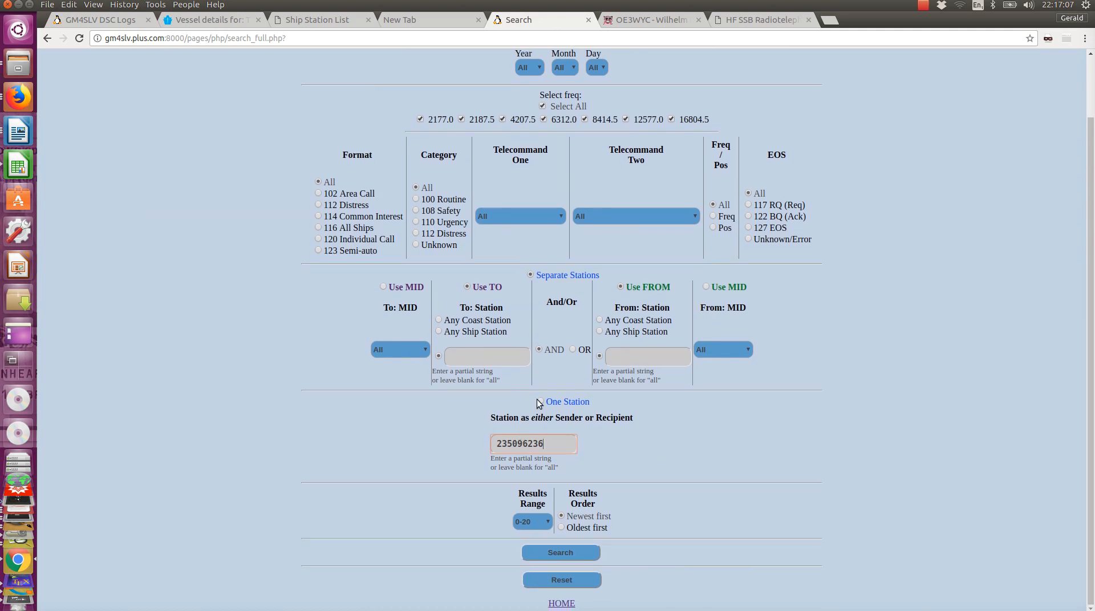
# - Select the One Station option and set Results Range to 0-100
pyautogui.click(541, 402)
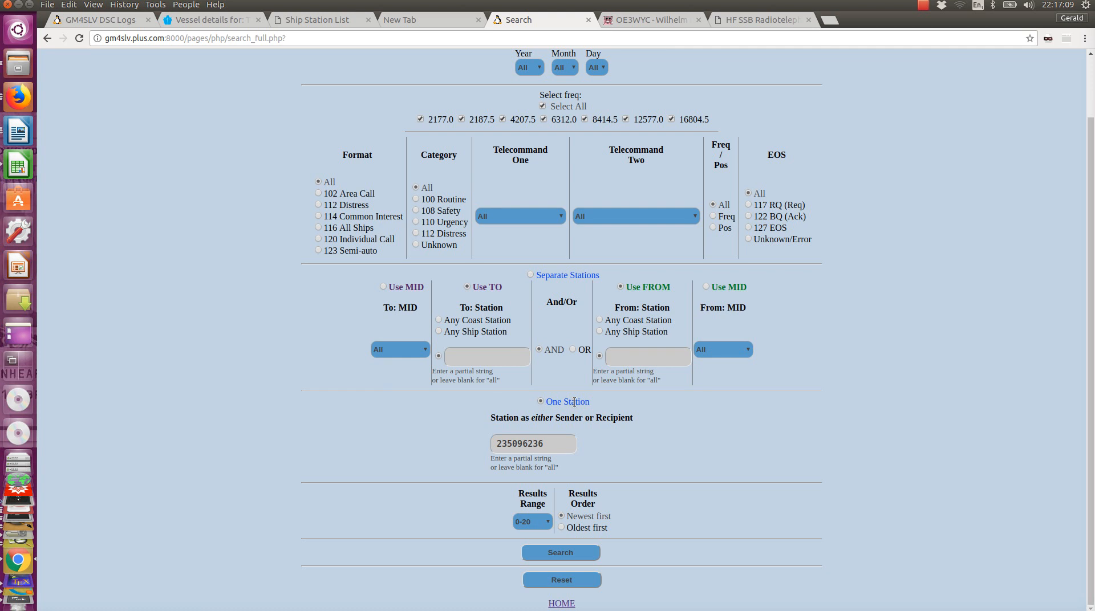
pyautogui.moveTo(598, 405)
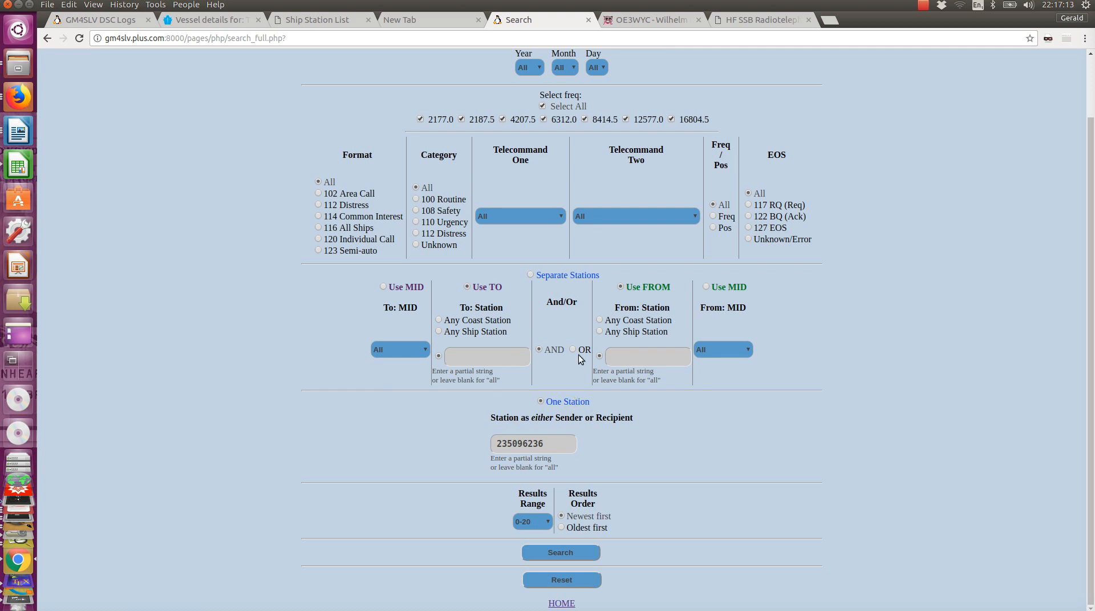
pyautogui.moveTo(644, 345)
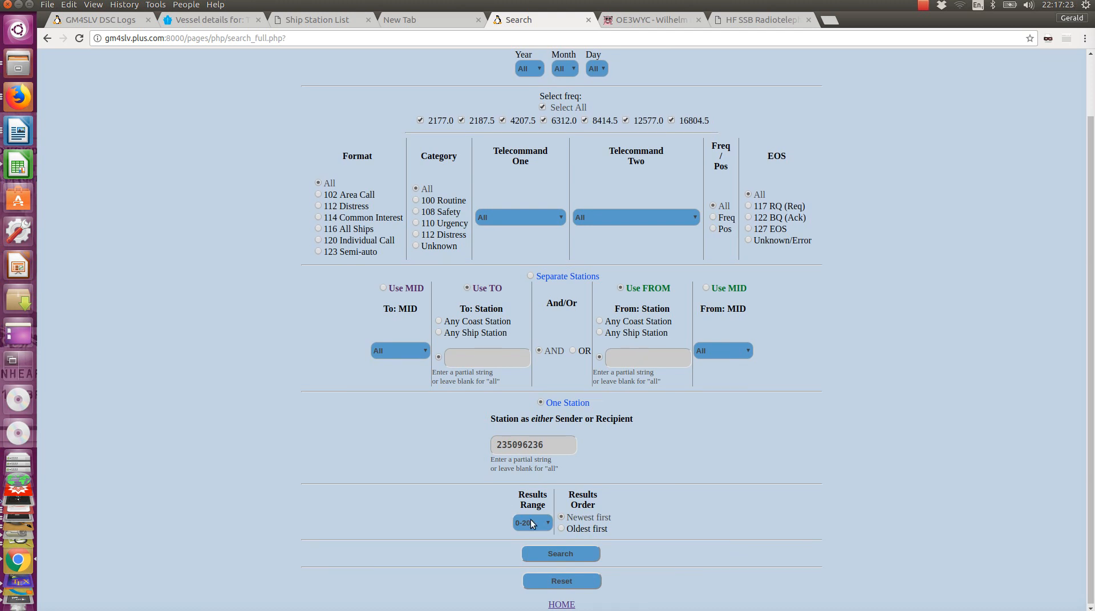
pyautogui.click(532, 522)
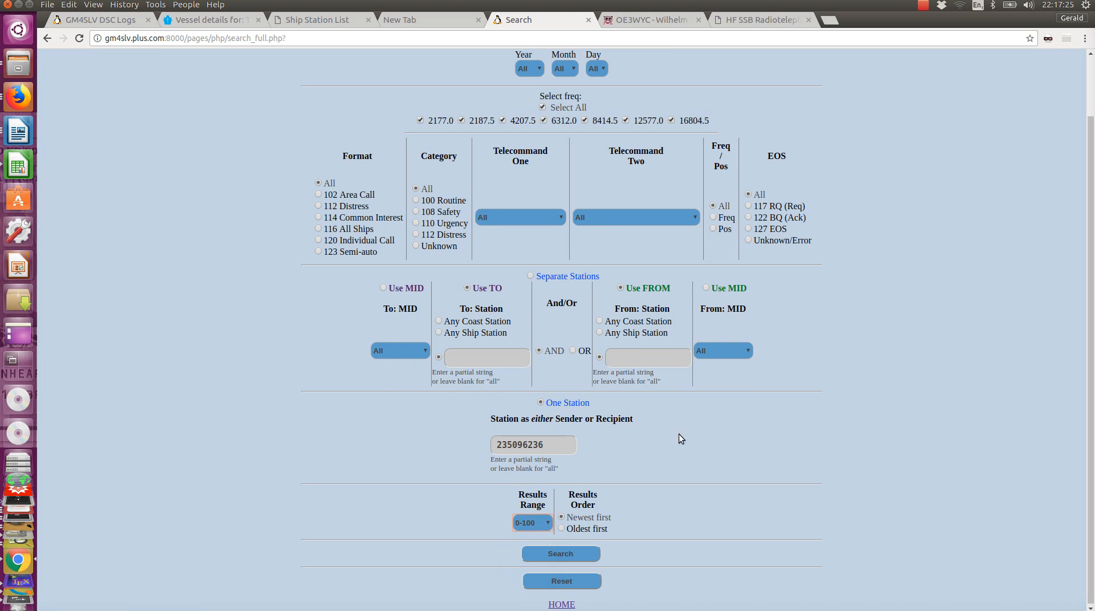
pyautogui.scroll(3)
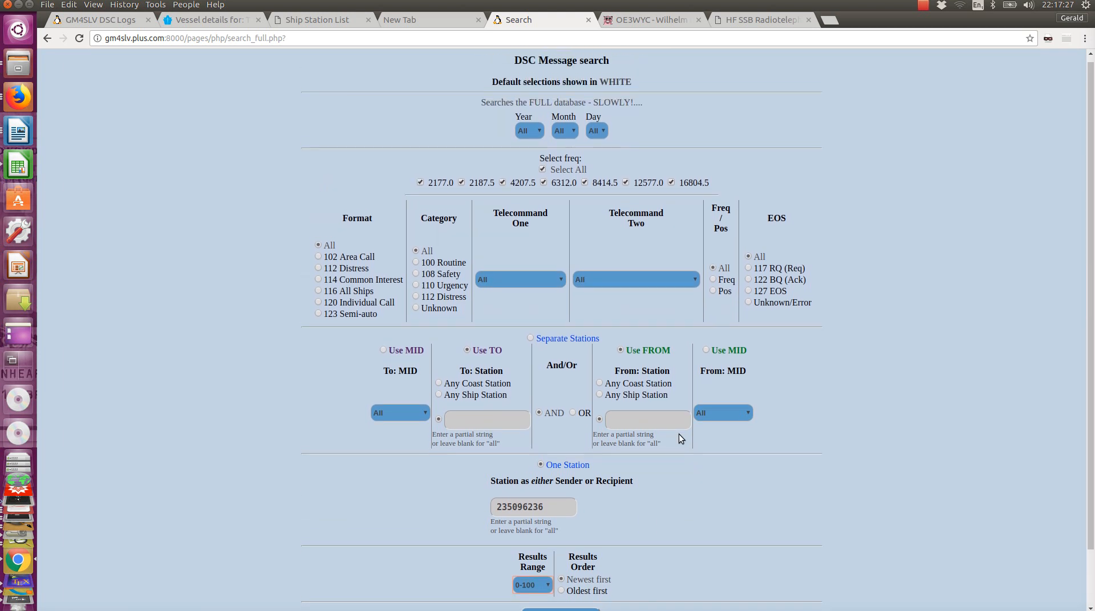
pyautogui.scroll(-3)
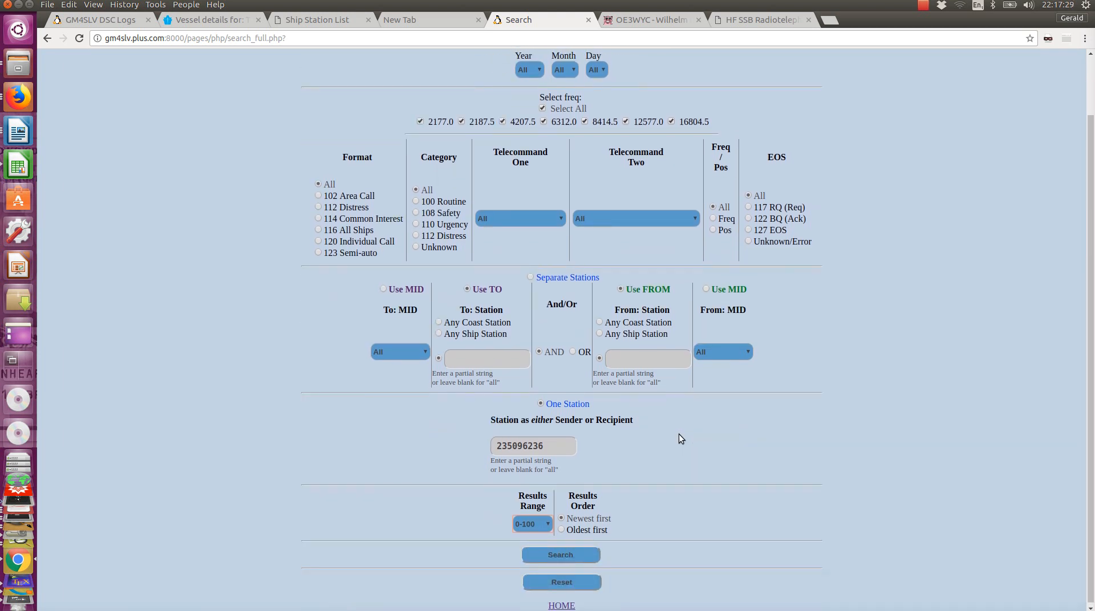
pyautogui.click(561, 556)
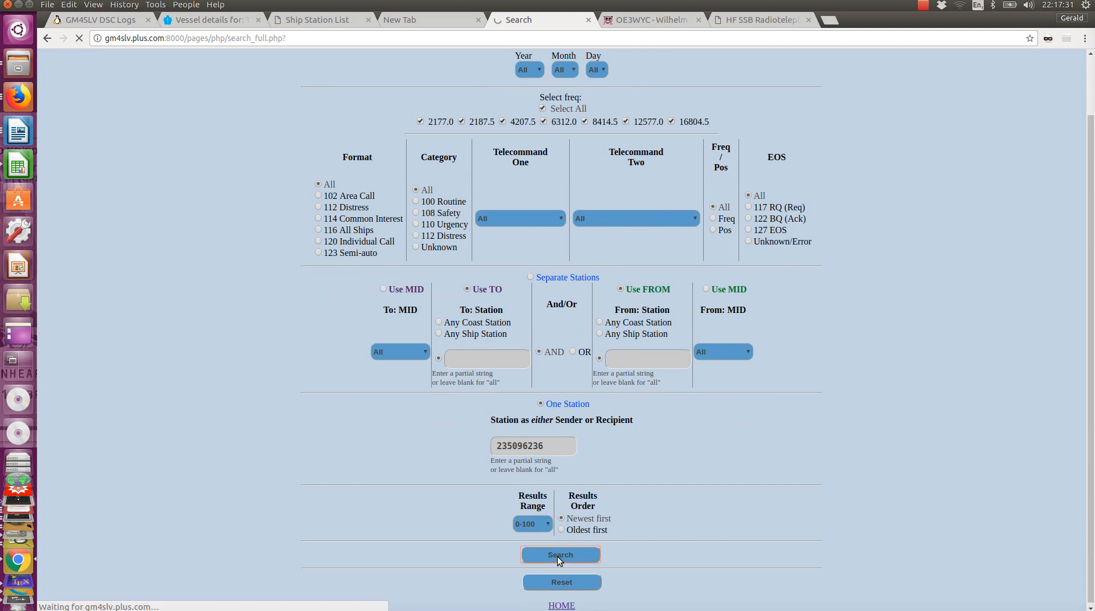
pyautogui.click(561, 556)
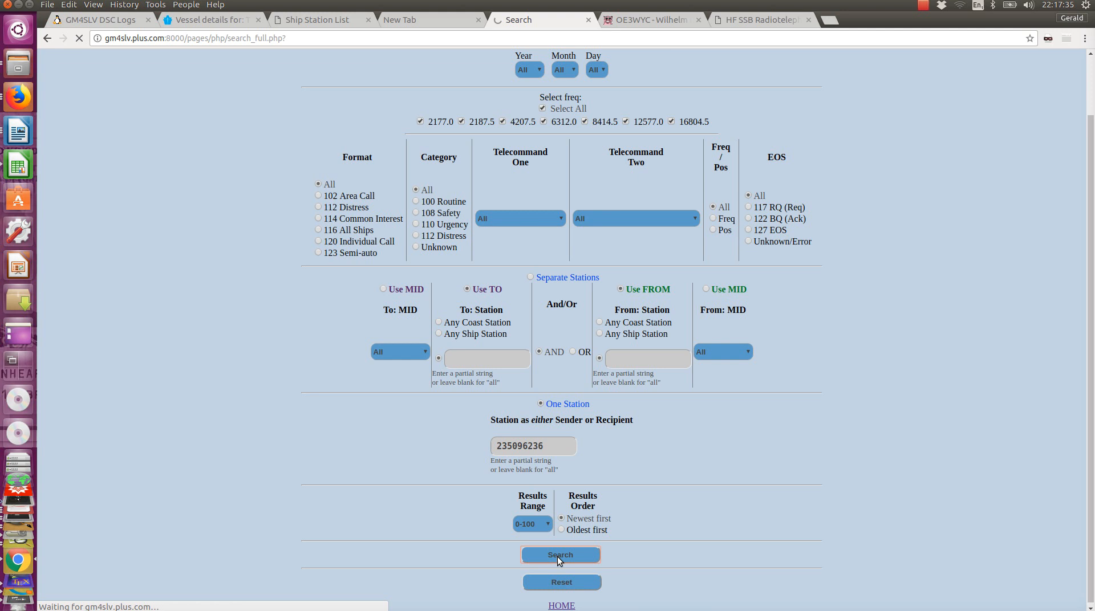
pyautogui.click(562, 556)
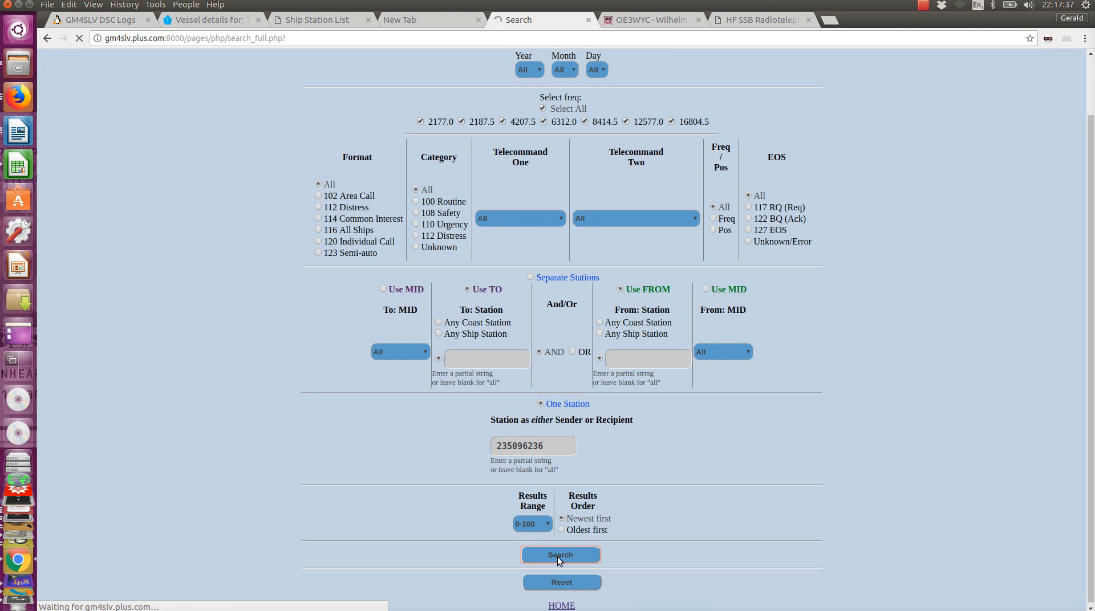
pyautogui.click(561, 555)
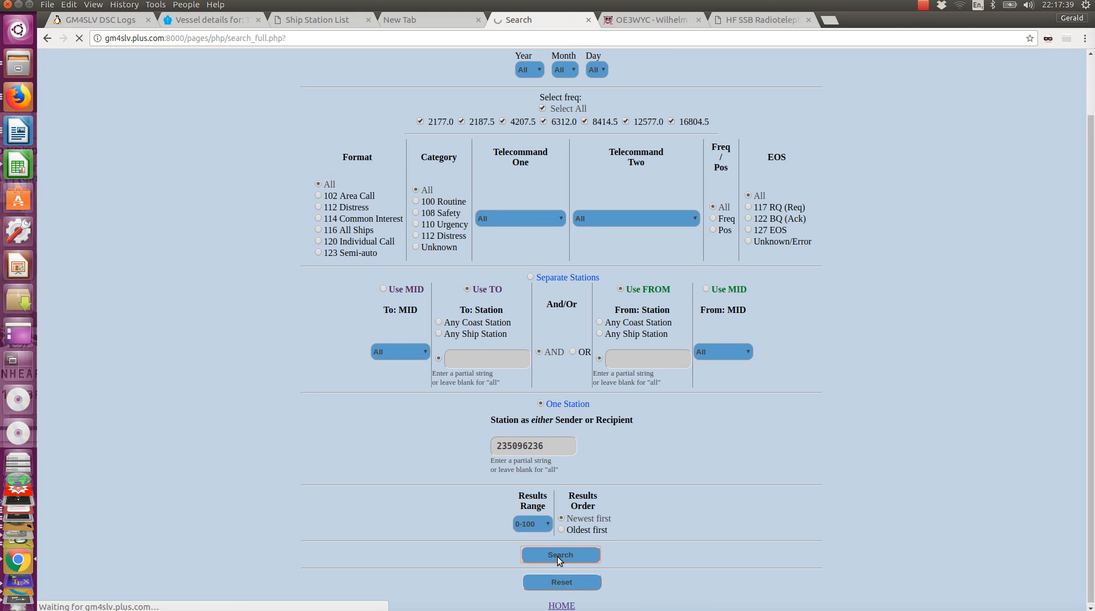
pyautogui.click(562, 556)
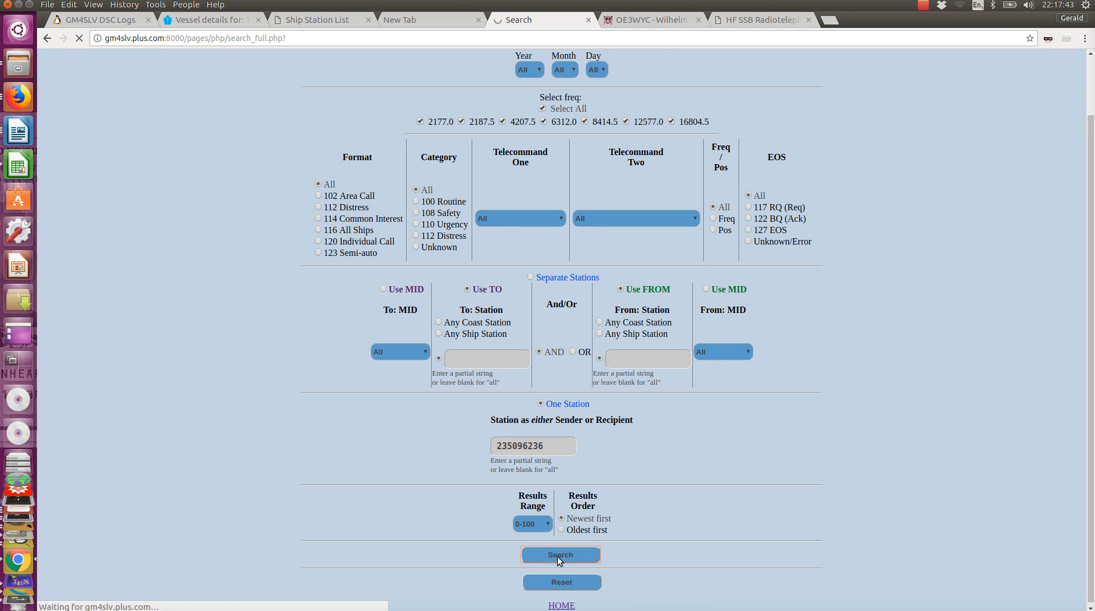
pyautogui.click(561, 556)
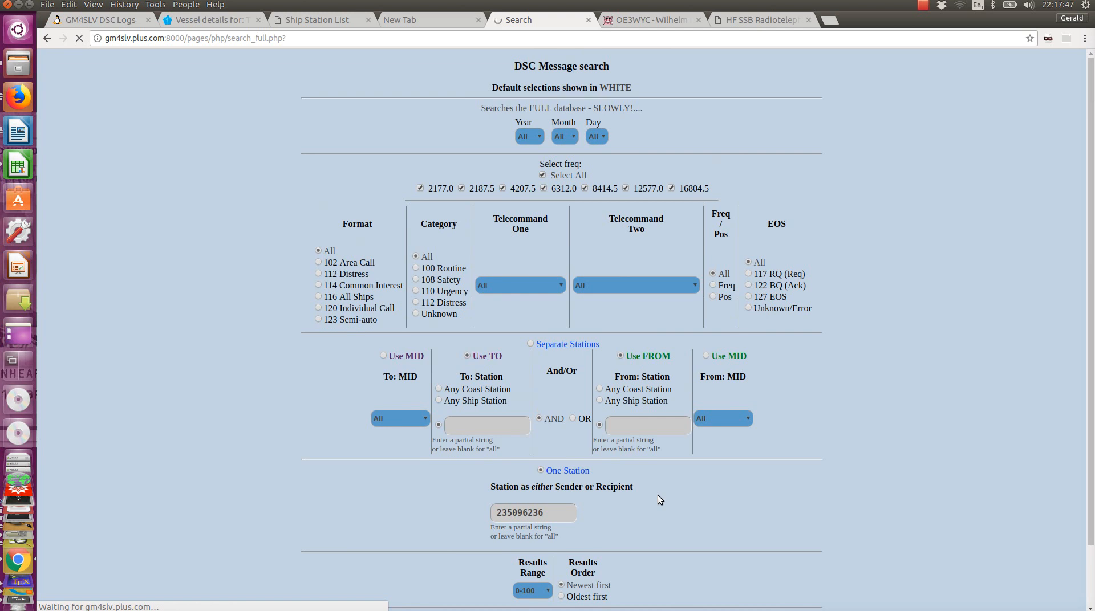
pyautogui.moveTo(609, 106)
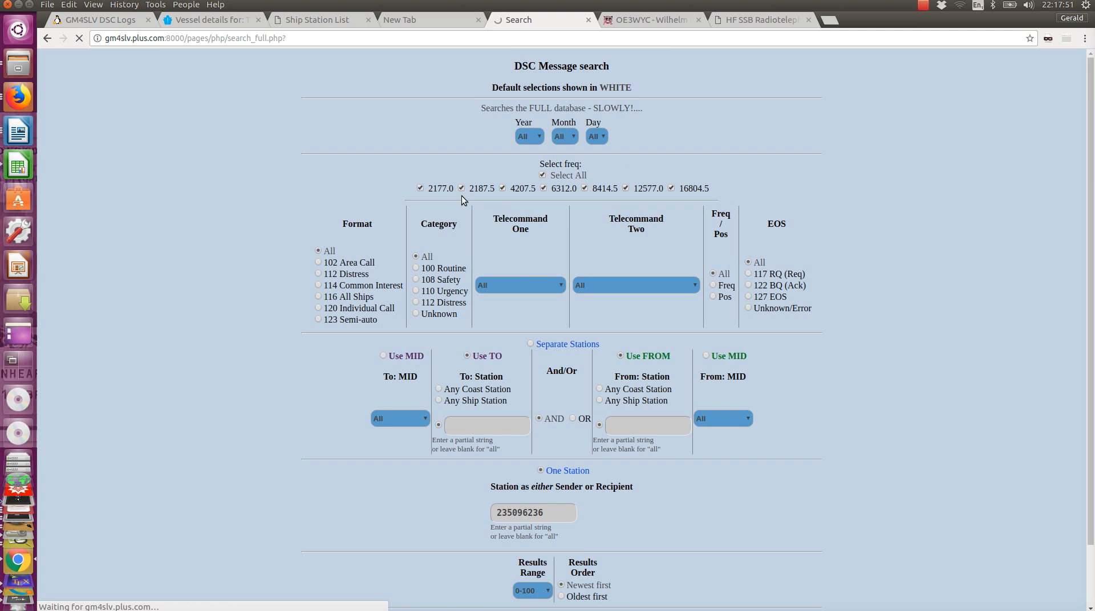
pyautogui.moveTo(478, 200)
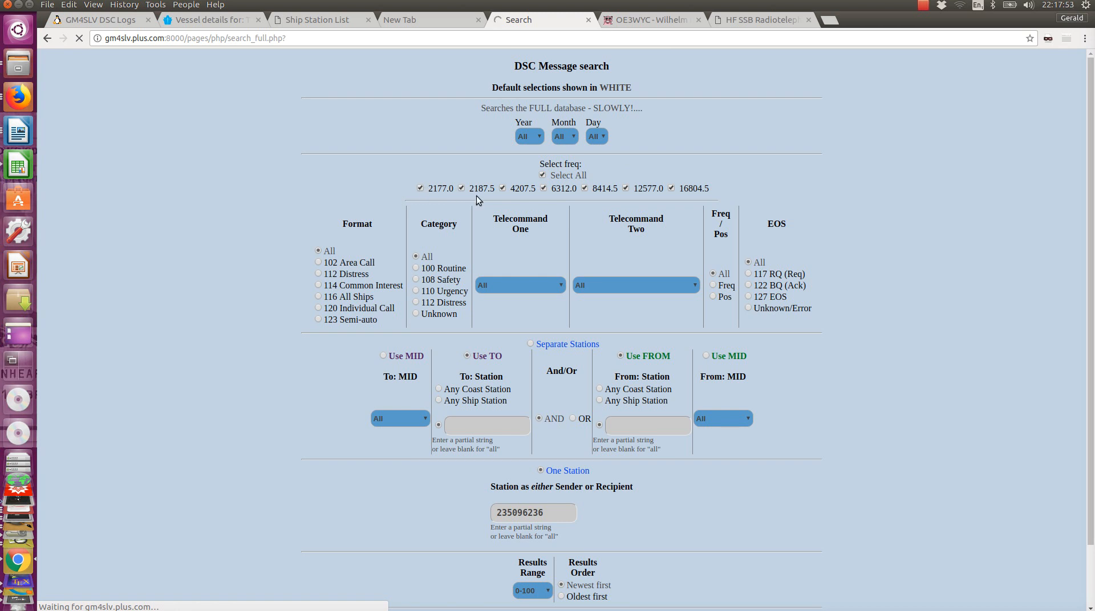
pyautogui.moveTo(733, 210)
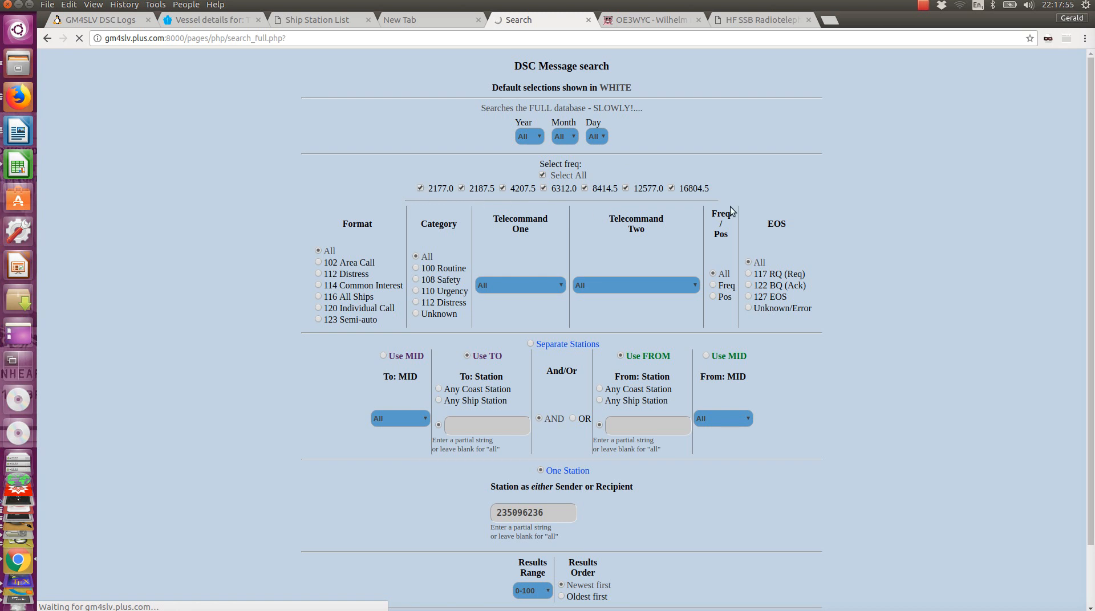
pyautogui.moveTo(762, 193)
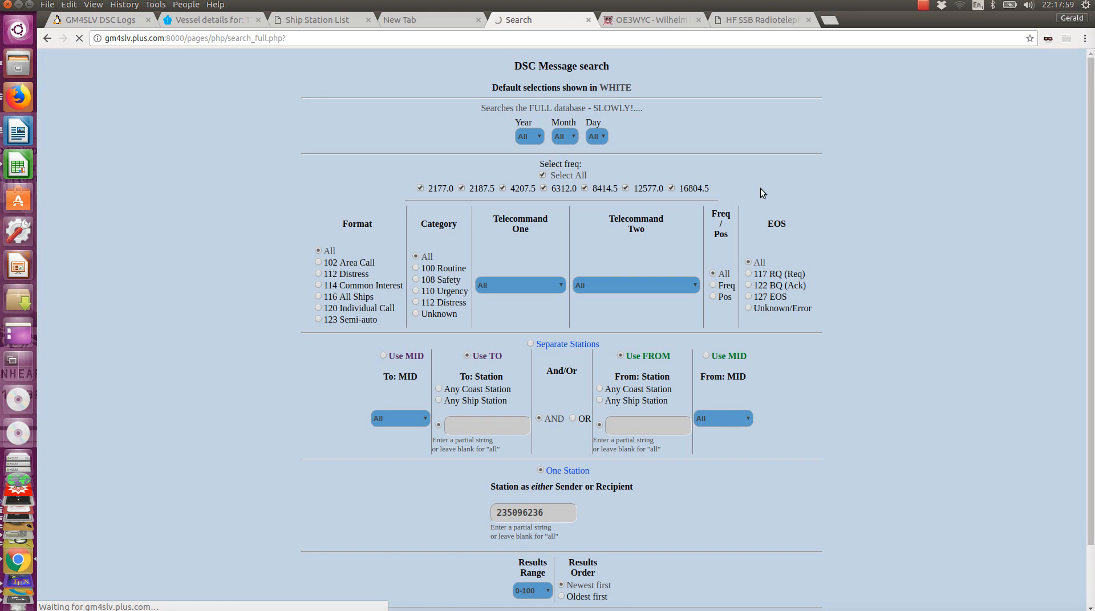
pyautogui.scroll(-3)
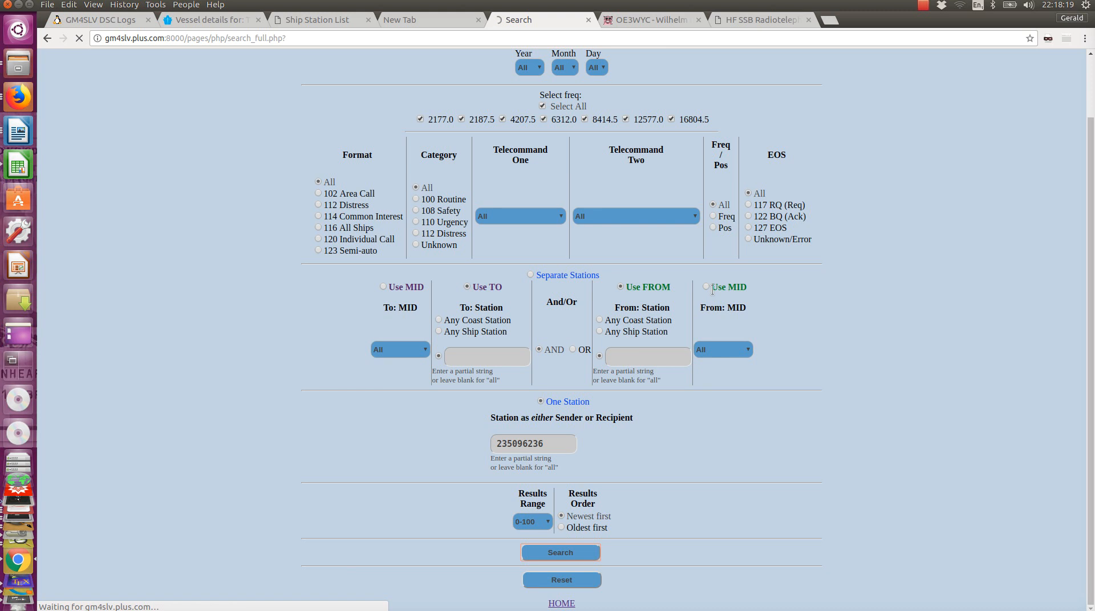
pyautogui.click(560, 554)
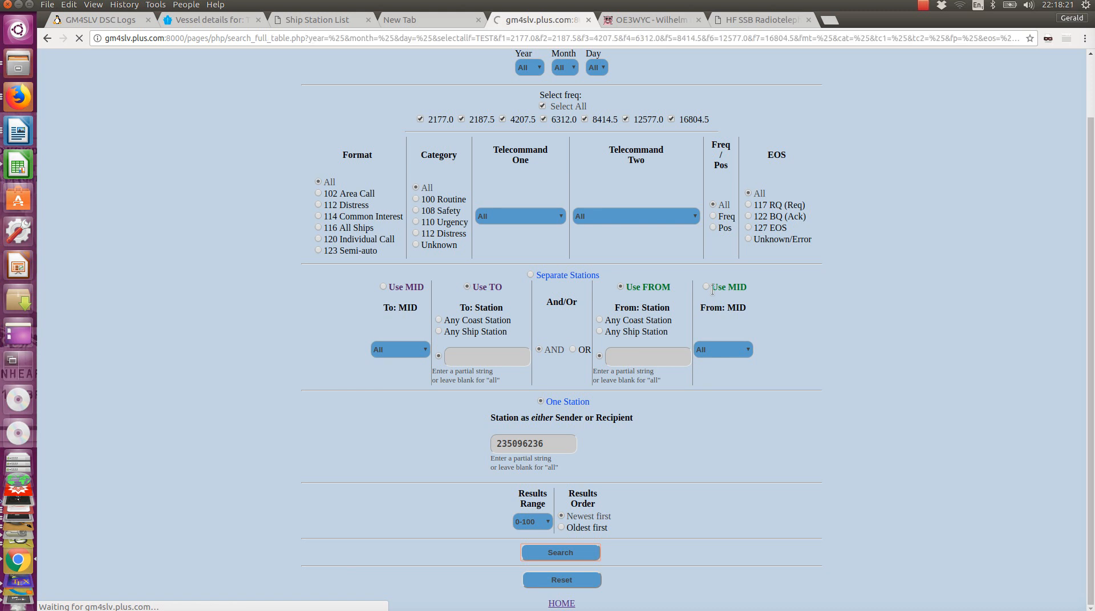
pyautogui.click(560, 553)
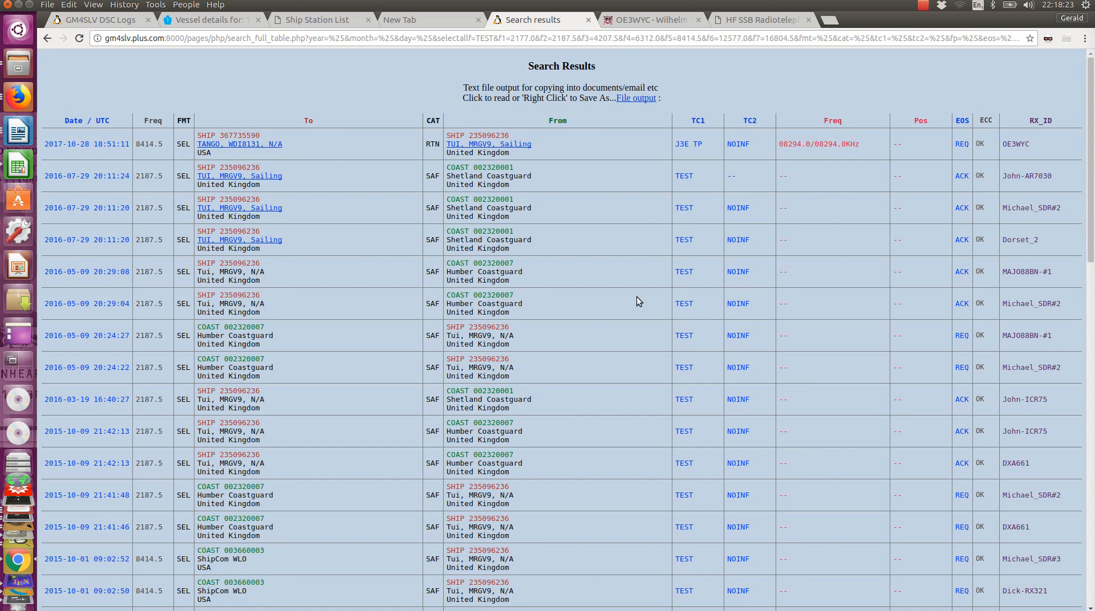
pyautogui.moveTo(557, 152)
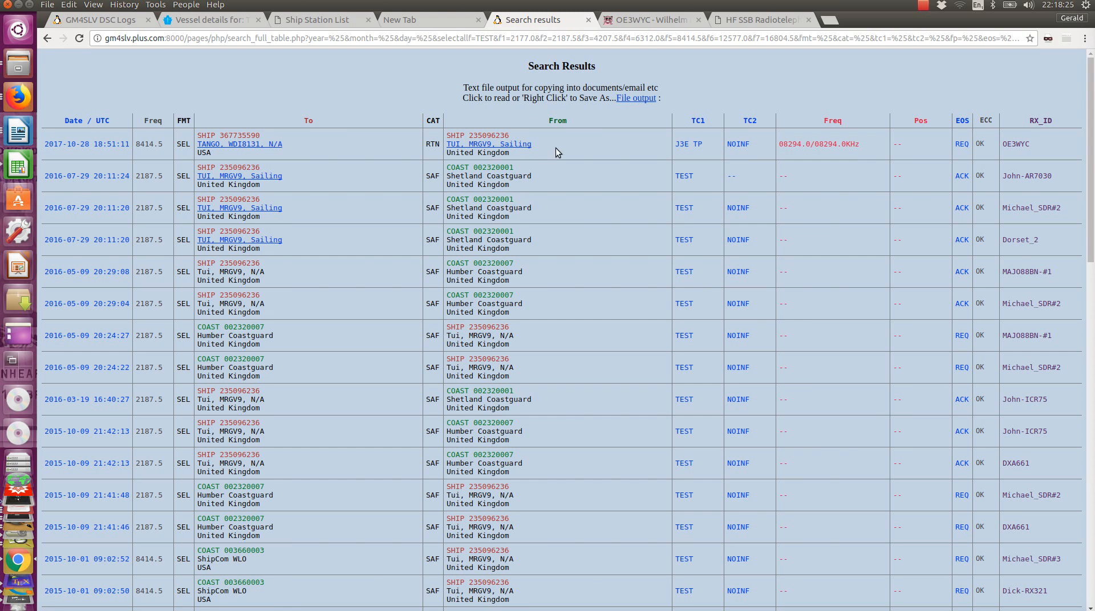
pyautogui.moveTo(353, 154)
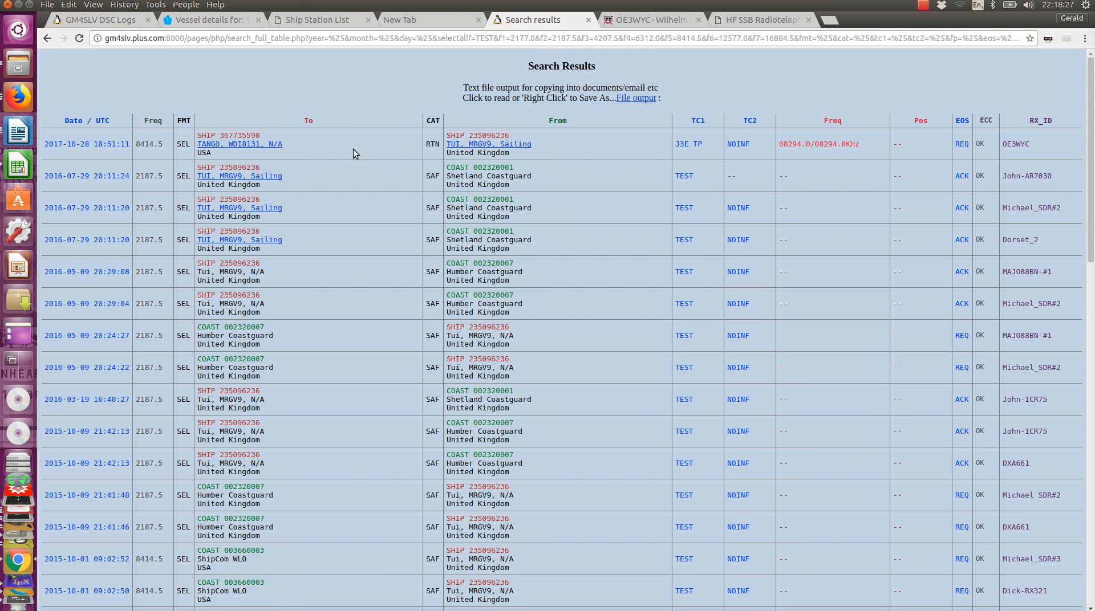
pyautogui.moveTo(82, 159)
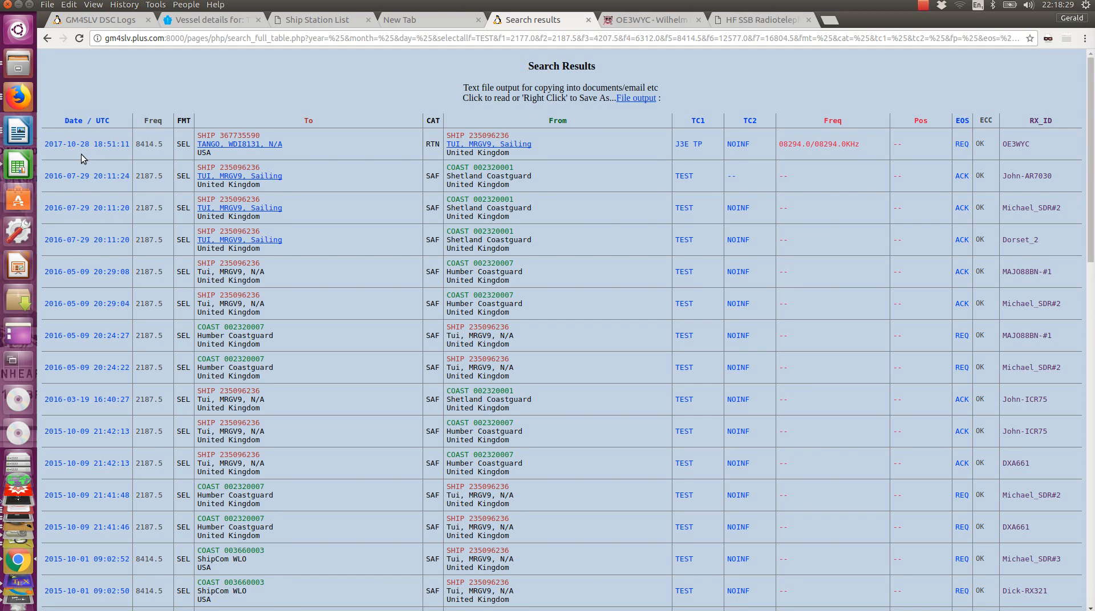
pyautogui.moveTo(97, 160)
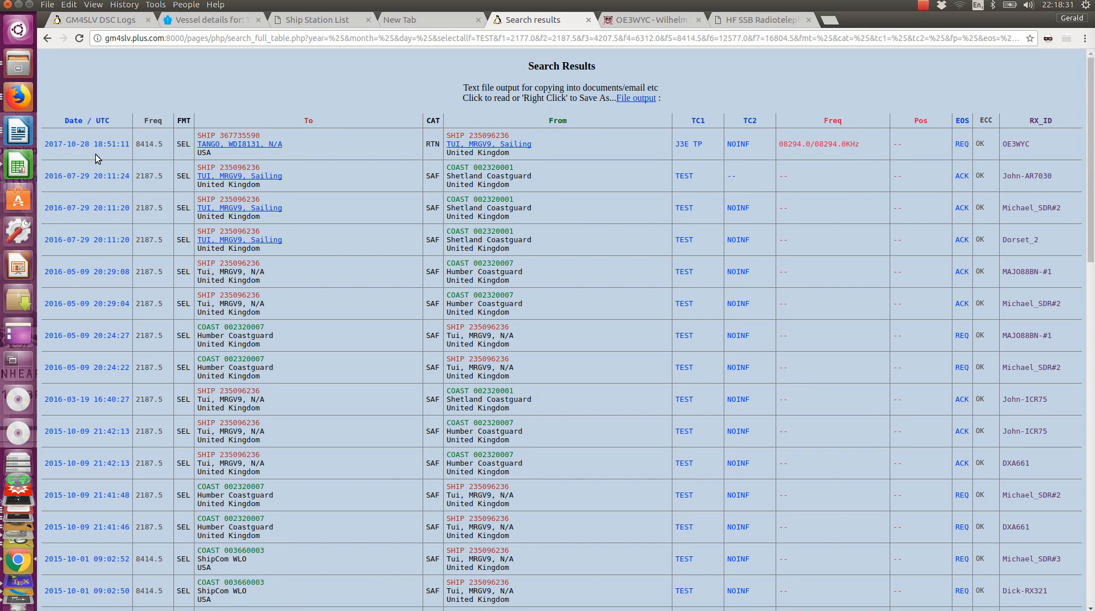
pyautogui.moveTo(157, 155)
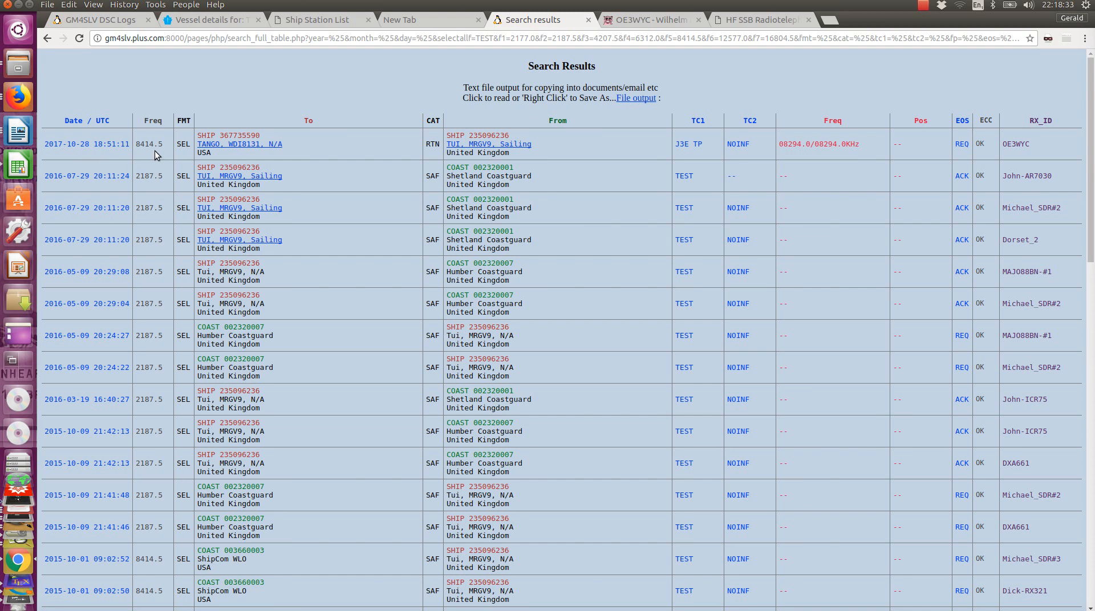
pyautogui.moveTo(548, 151)
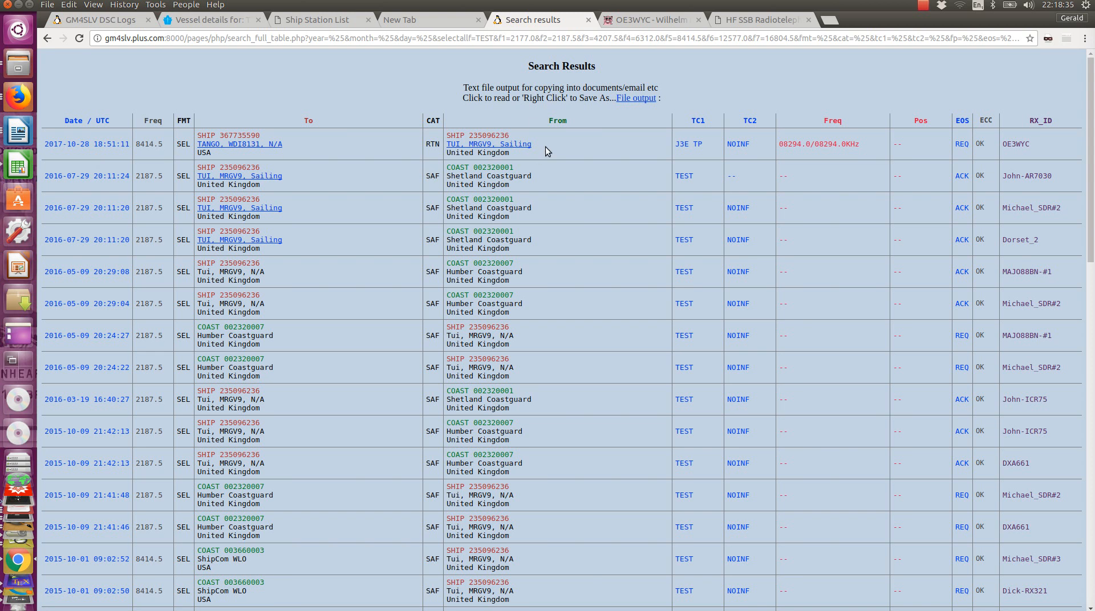
pyautogui.moveTo(293, 152)
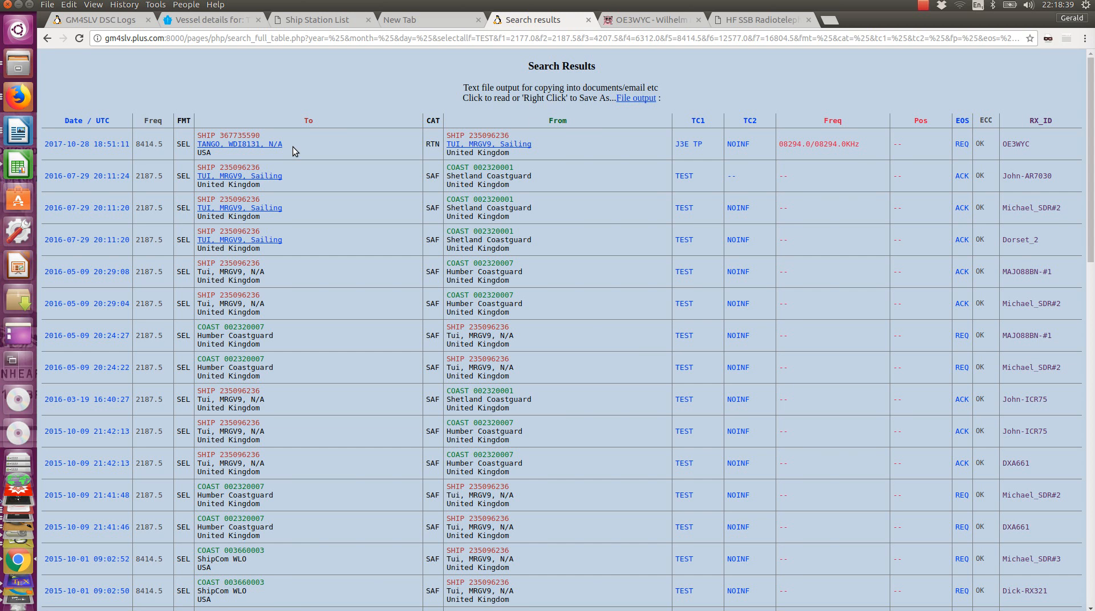
pyautogui.moveTo(328, 150)
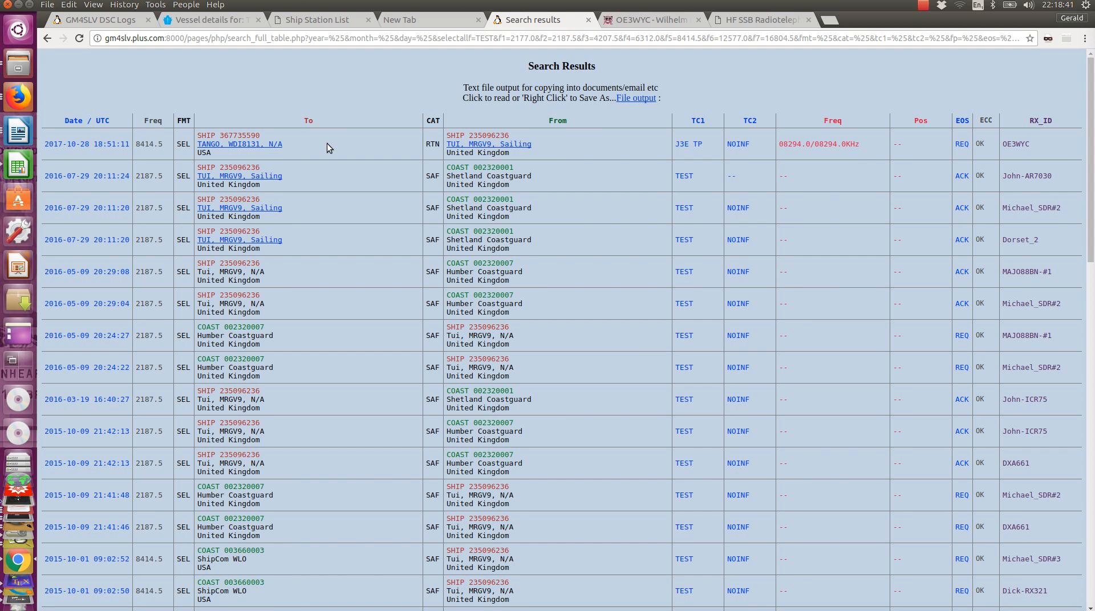
pyautogui.moveTo(531, 170)
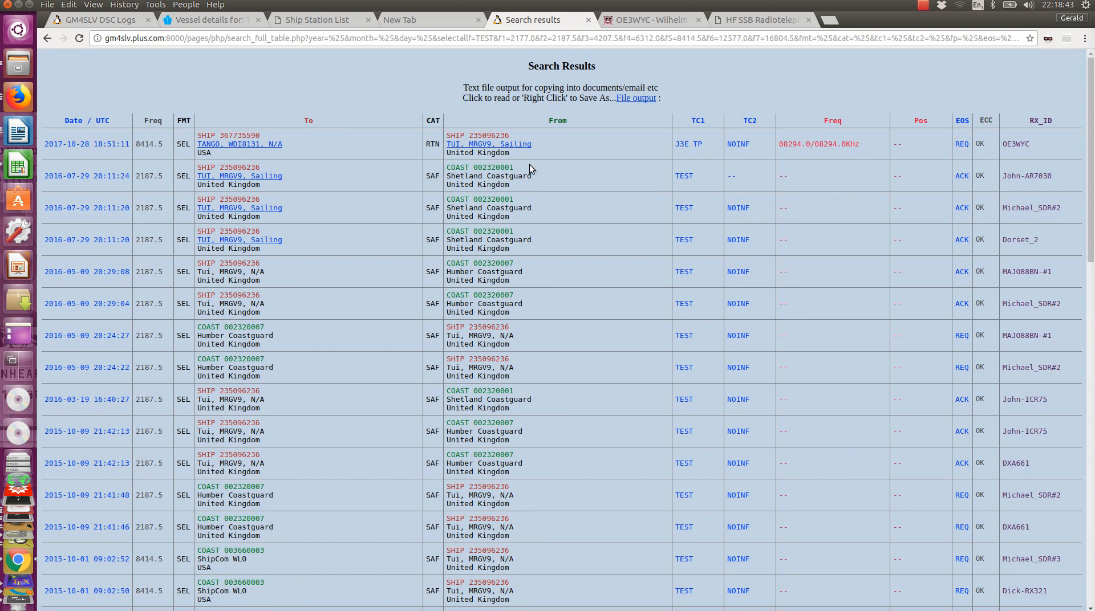
pyautogui.moveTo(557, 151)
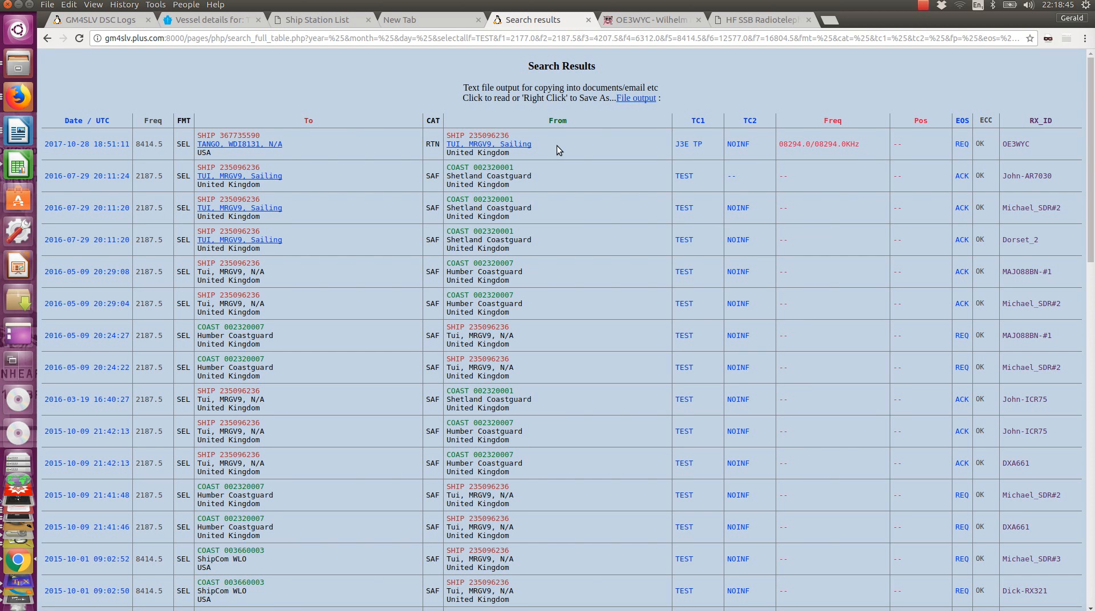
pyautogui.moveTo(913, 149)
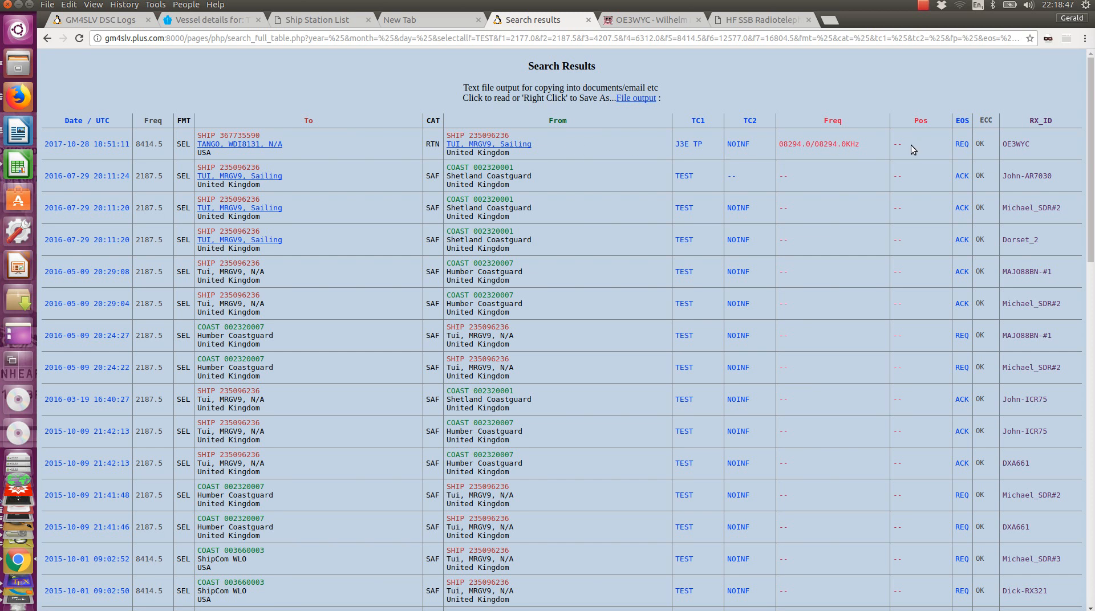
pyautogui.moveTo(1018, 157)
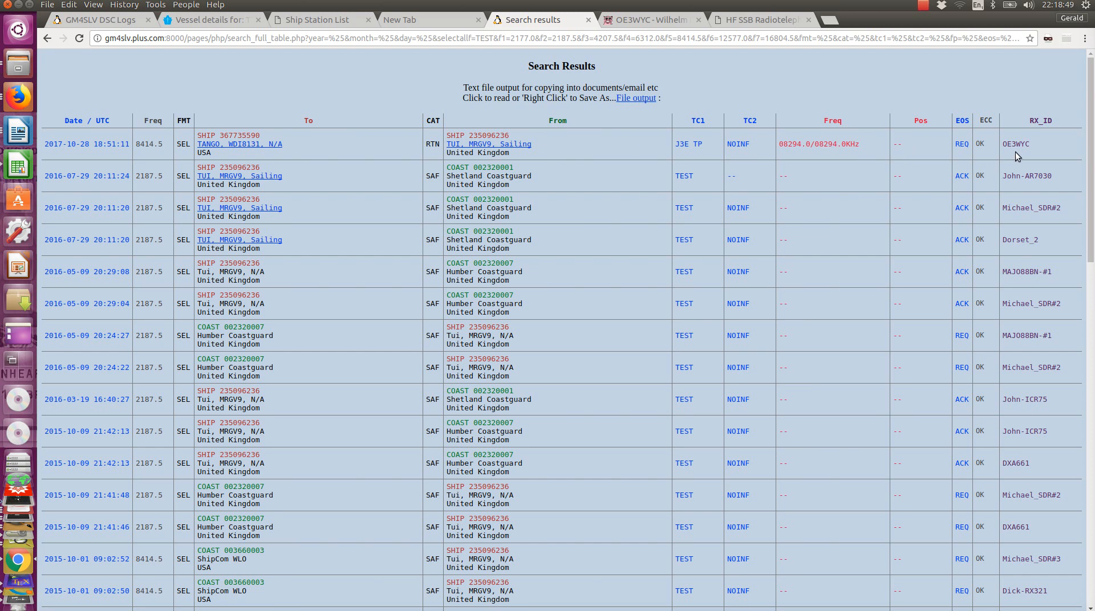
pyautogui.moveTo(1037, 149)
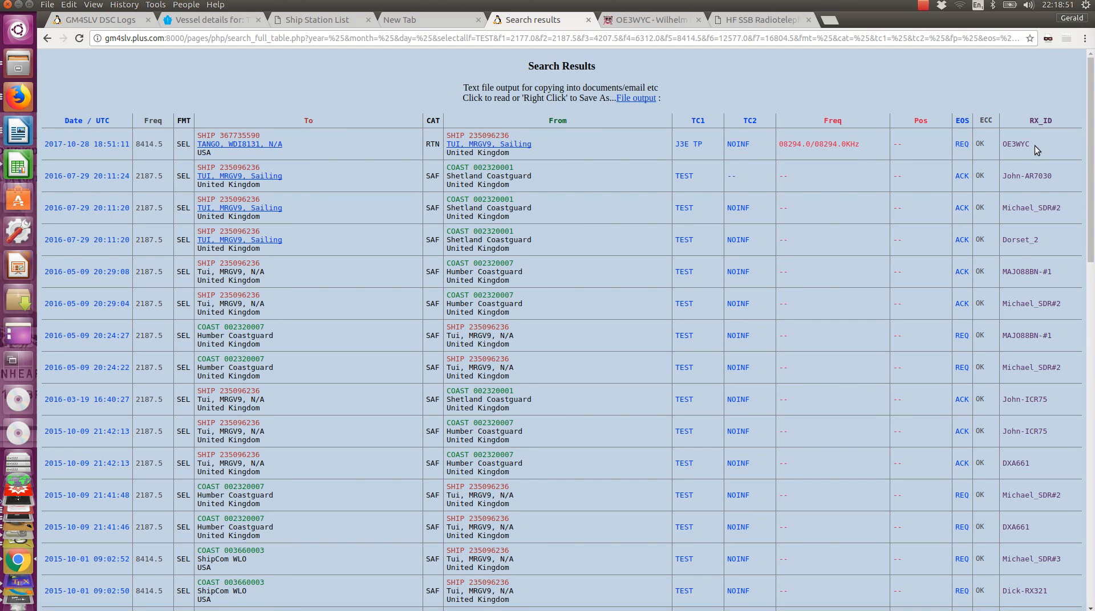
pyautogui.moveTo(1023, 144)
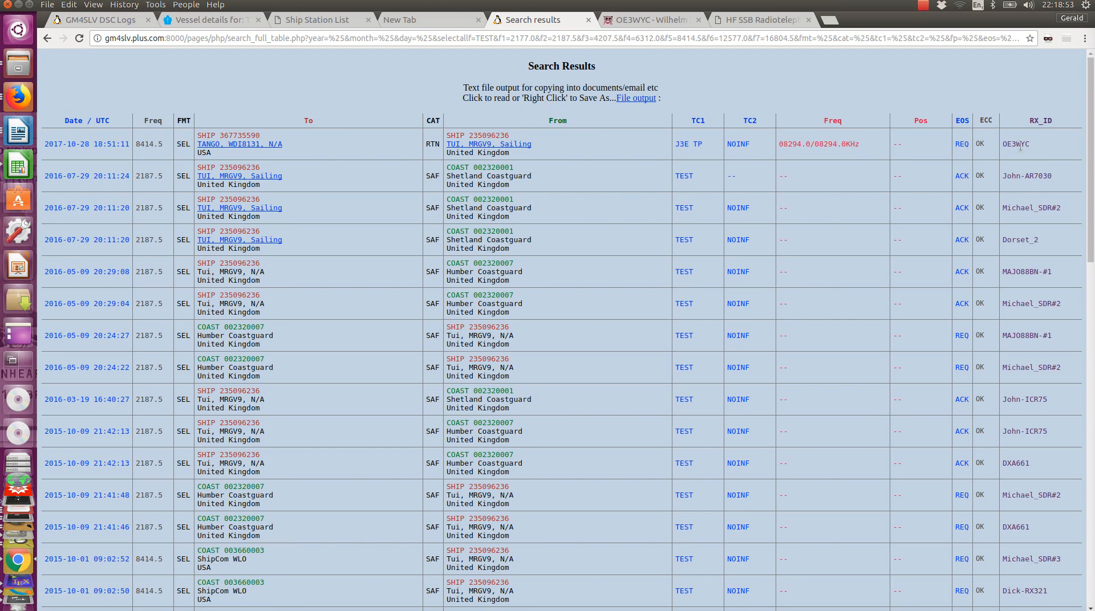
pyautogui.moveTo(1034, 153)
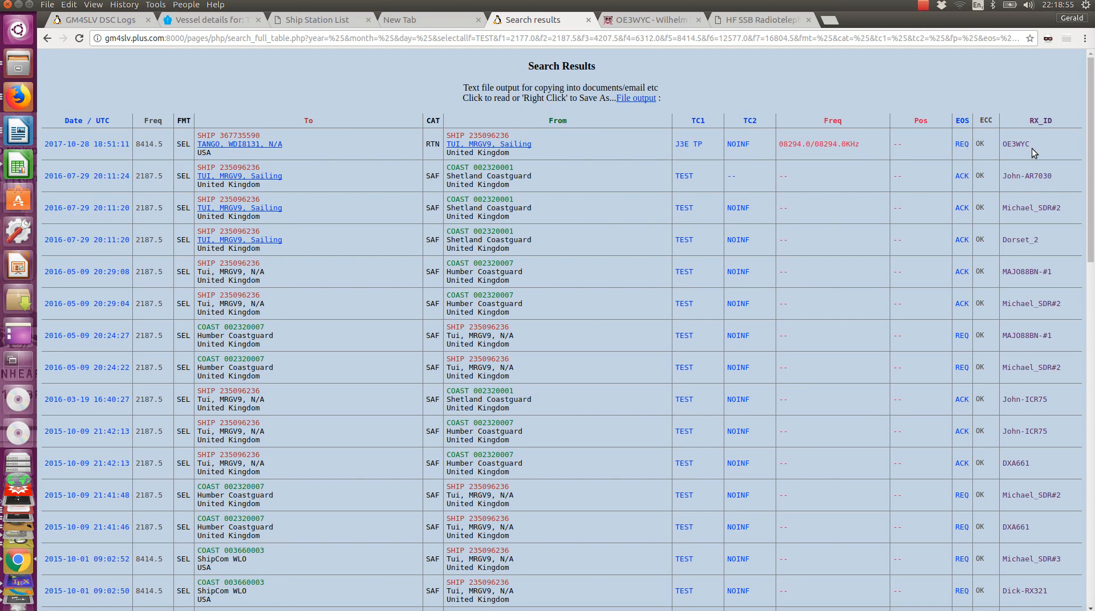
pyautogui.moveTo(537, 201)
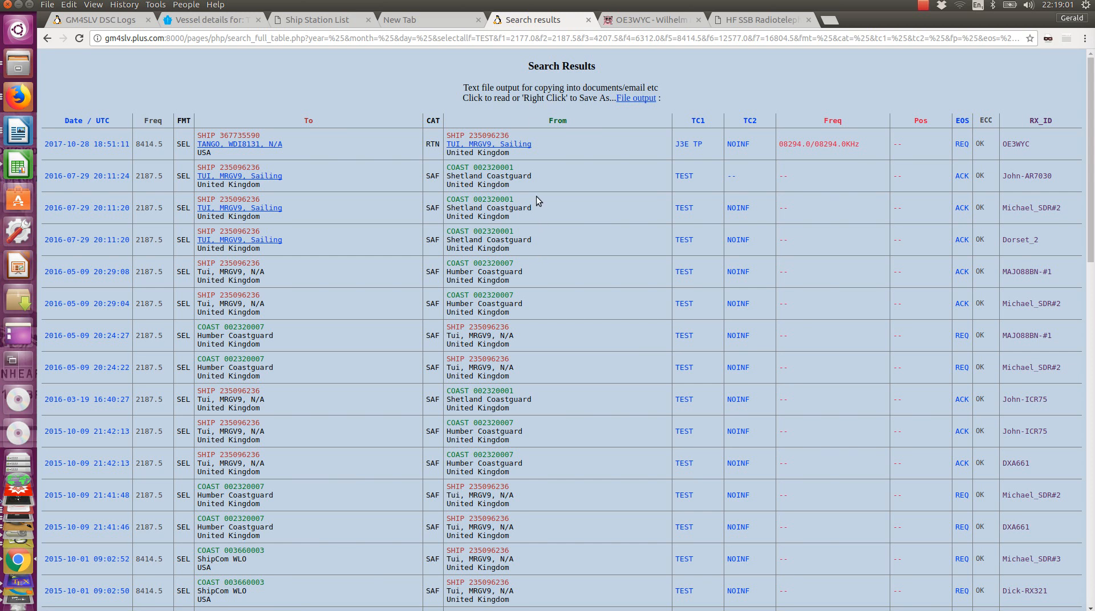
pyautogui.moveTo(531, 252)
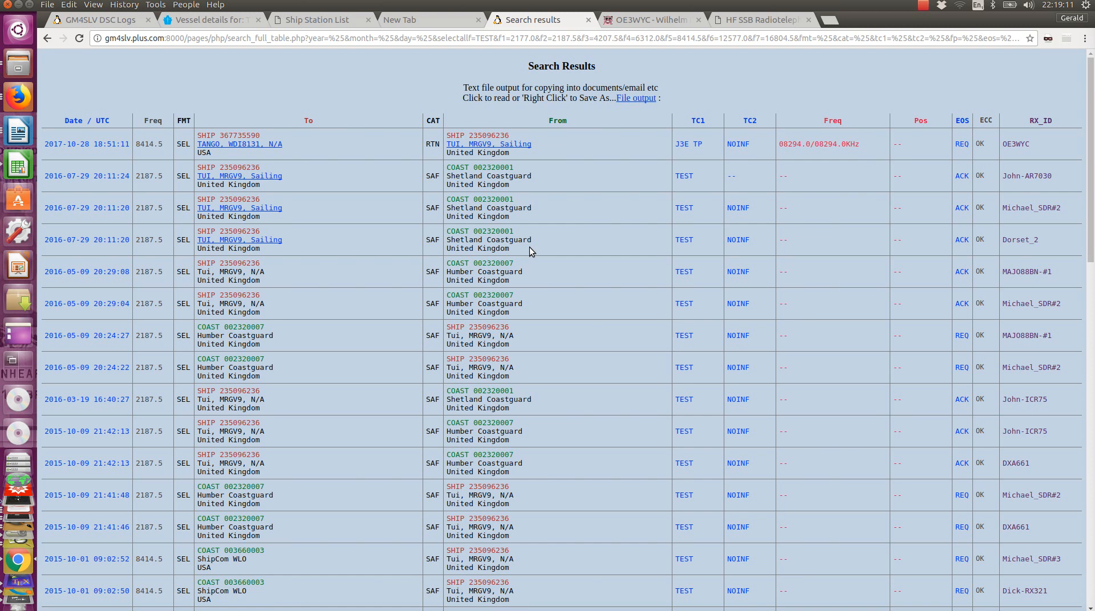
pyautogui.moveTo(312, 314)
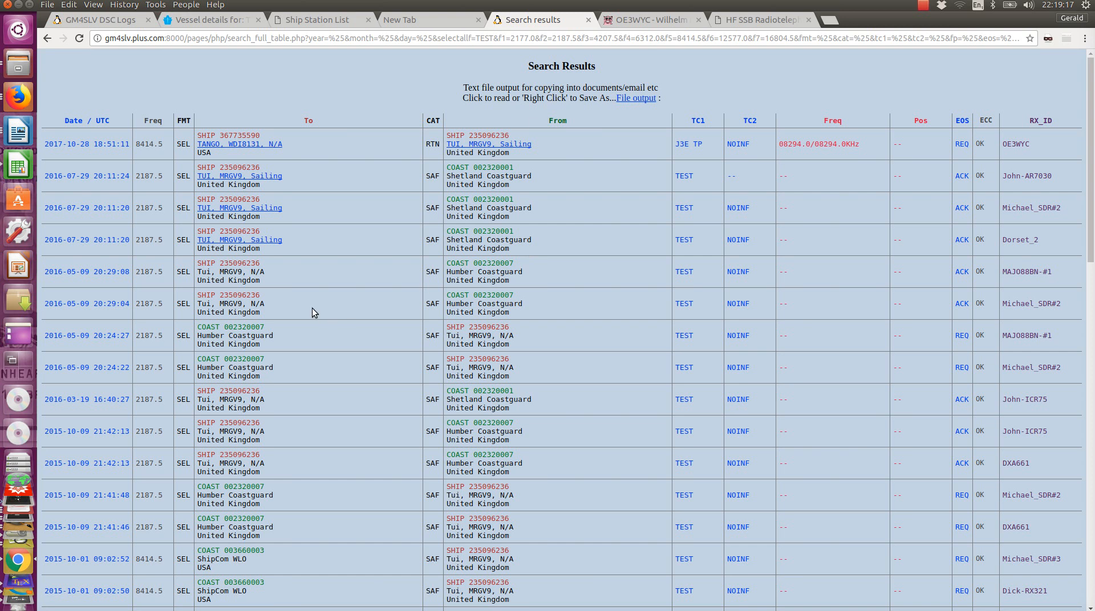
pyautogui.moveTo(282, 306)
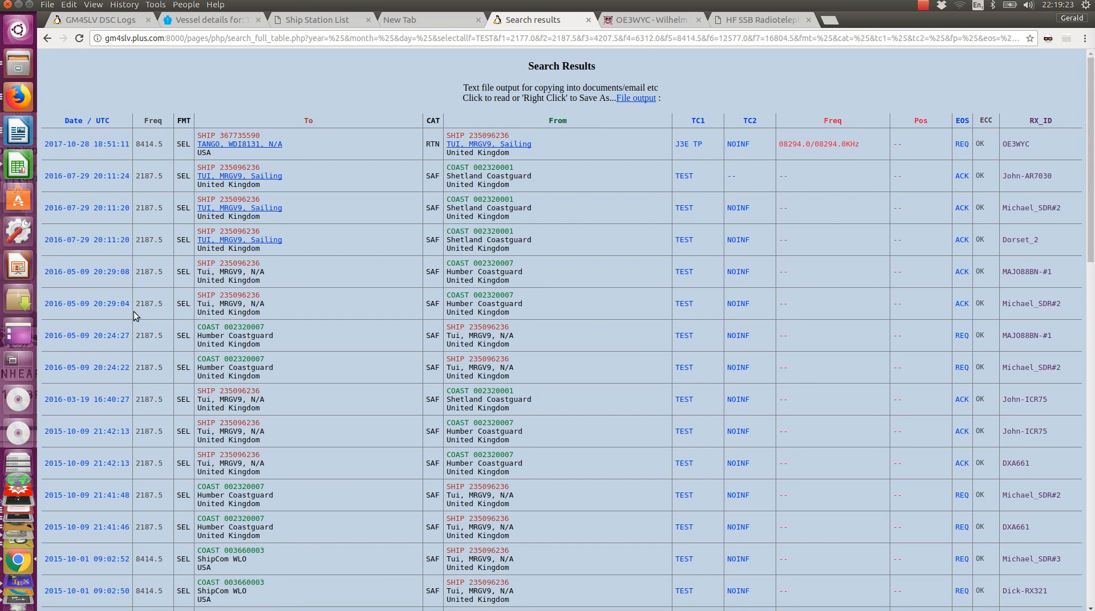
pyautogui.moveTo(164, 316)
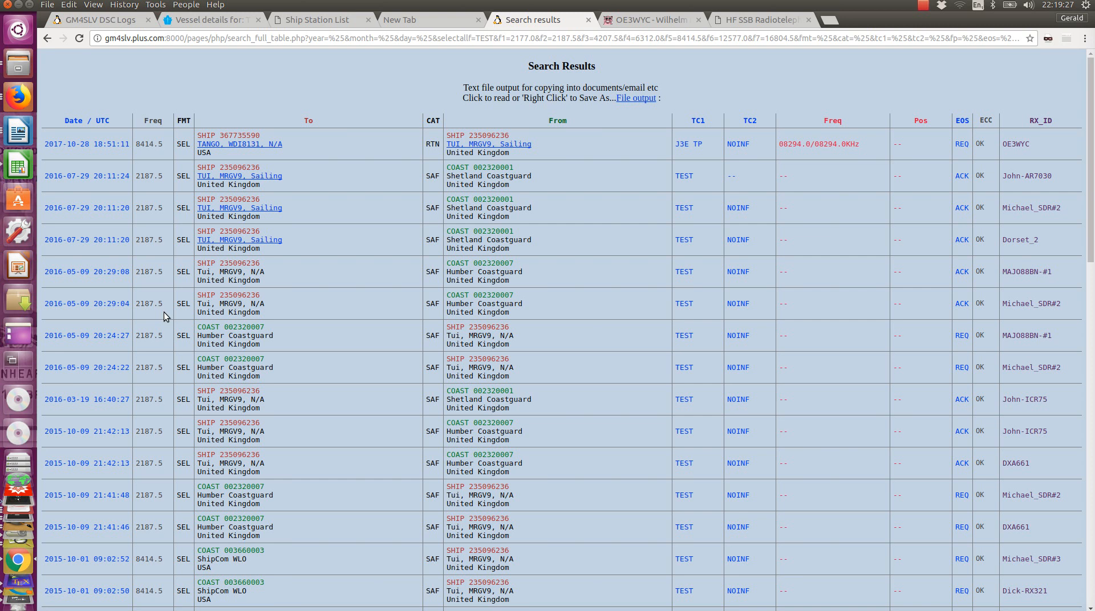
pyautogui.moveTo(491, 336)
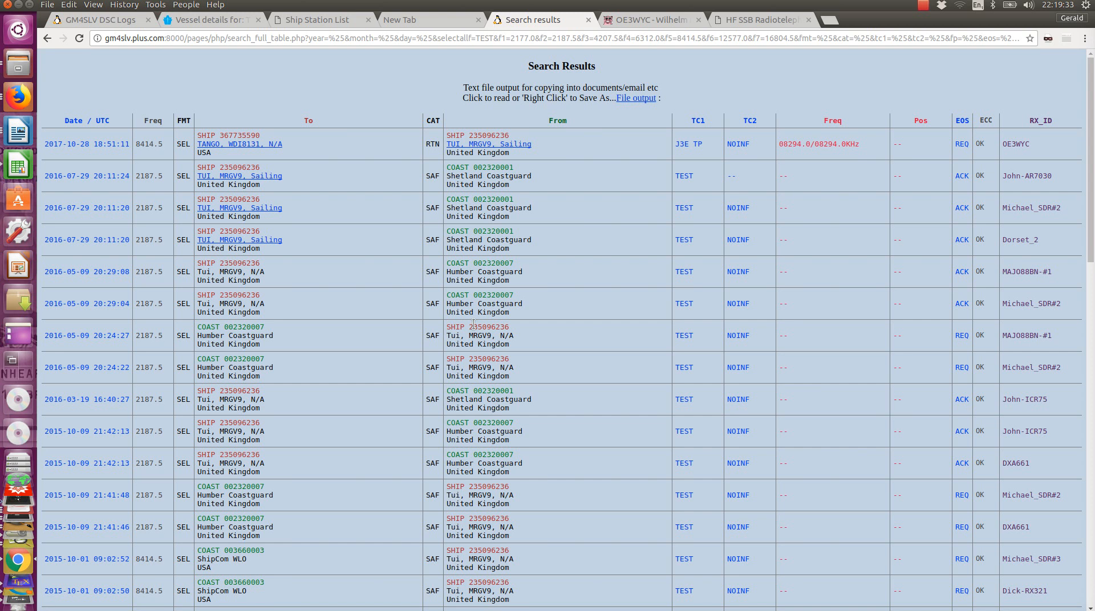
pyautogui.doubleClick(489, 328)
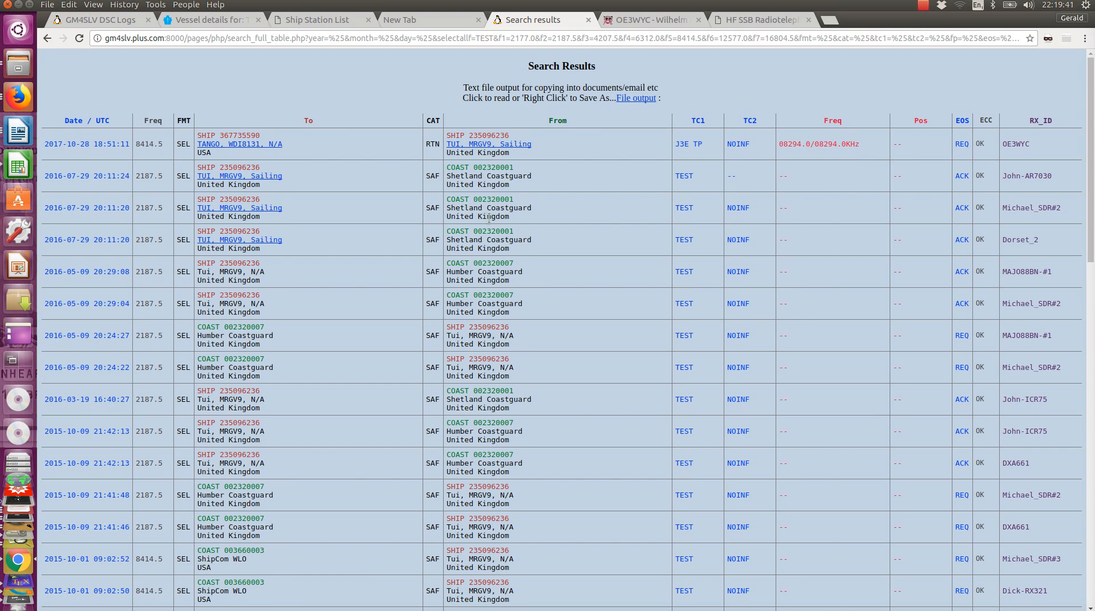
pyautogui.moveTo(258, 364)
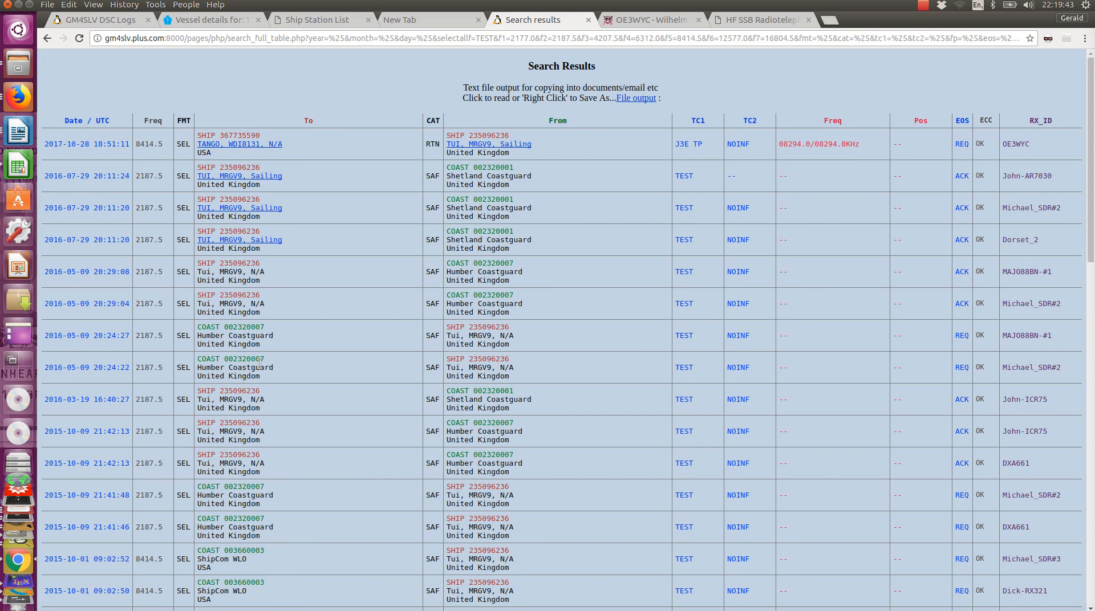
pyautogui.moveTo(269, 365)
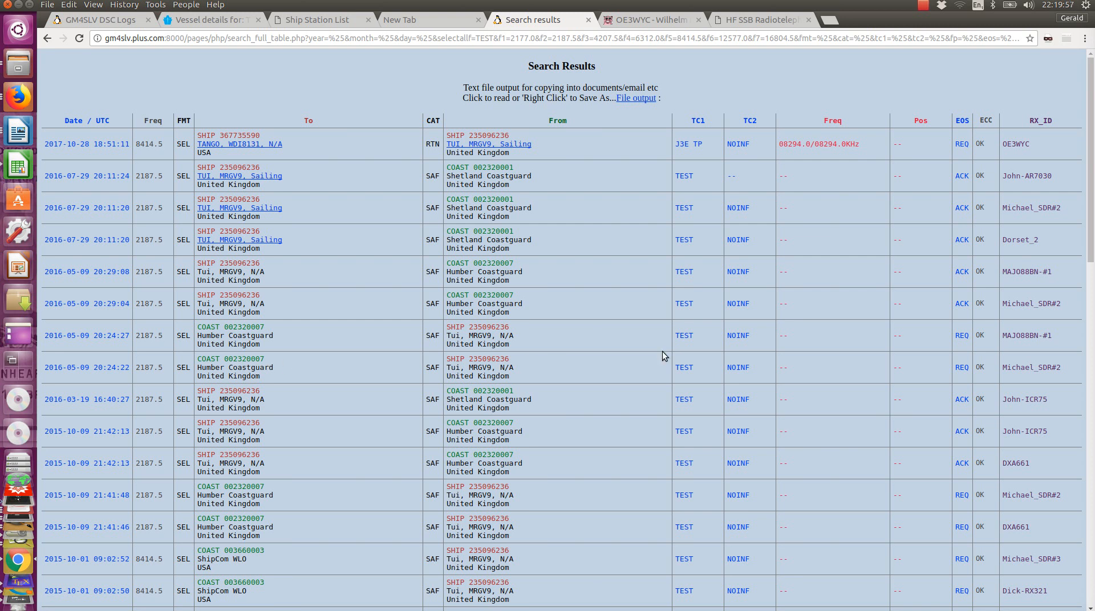
pyautogui.moveTo(807, 385)
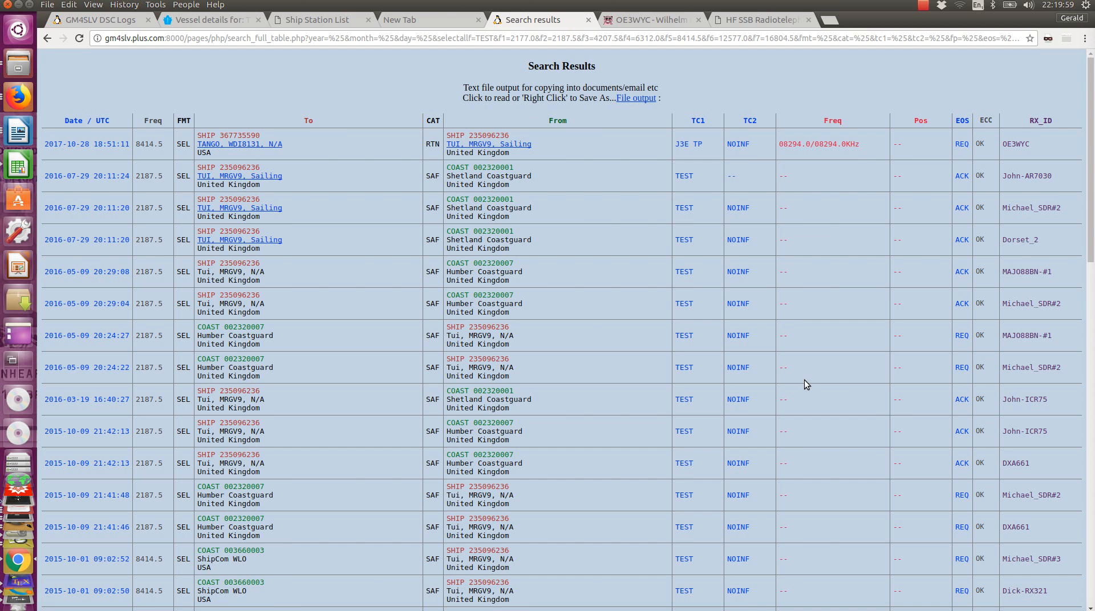
pyautogui.moveTo(449, 322)
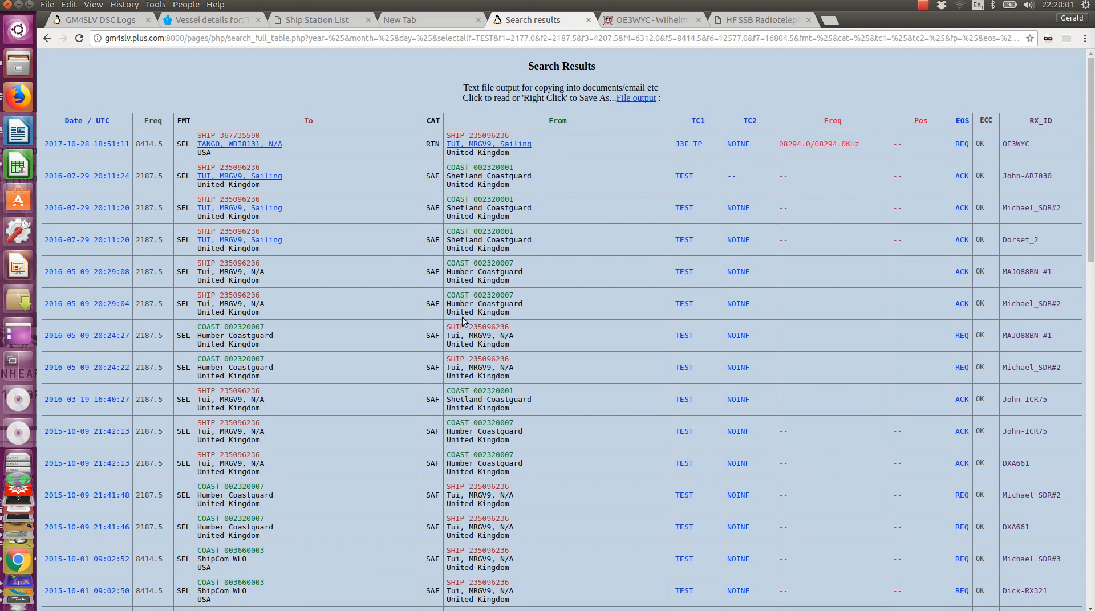
pyautogui.moveTo(461, 339)
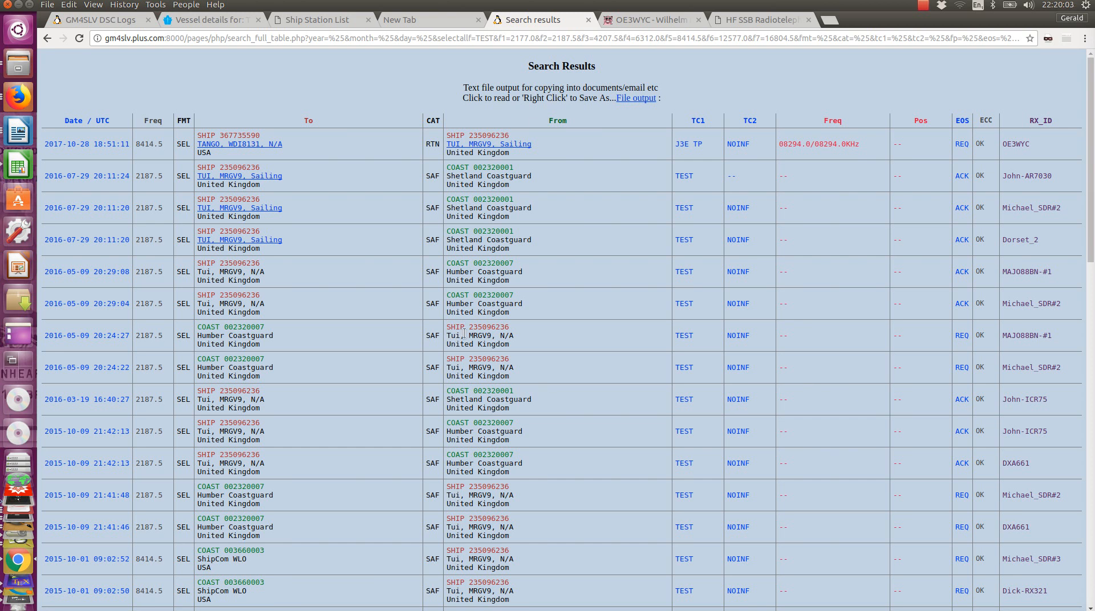
pyautogui.moveTo(493, 308)
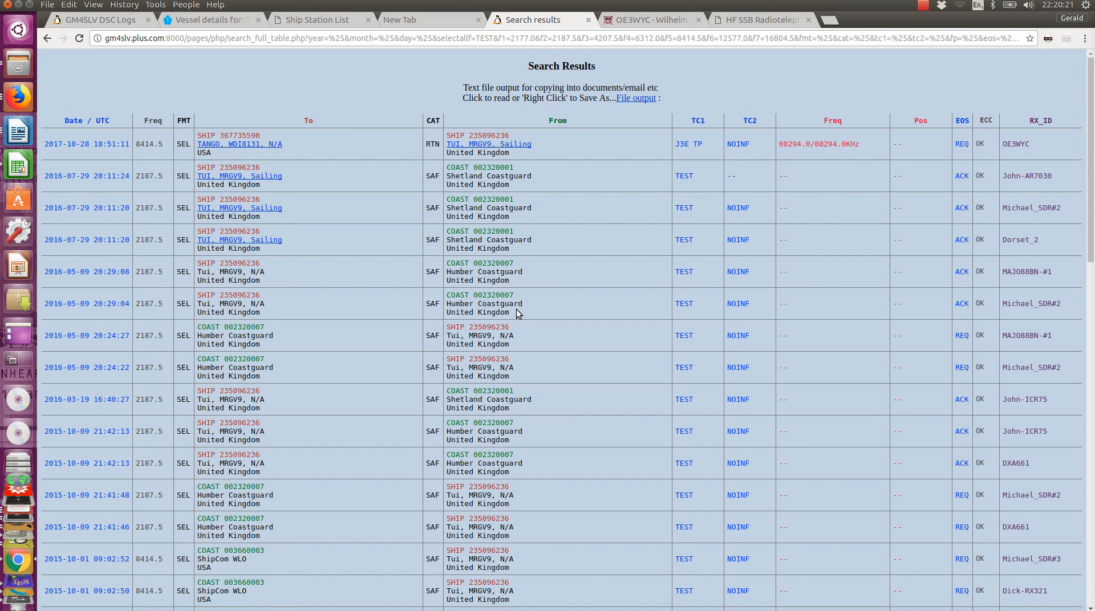
# - Highlight the ship number 235096236 in the 20:29:04 Humber Coastguard test-call row
pyautogui.doubleClick(487, 296)
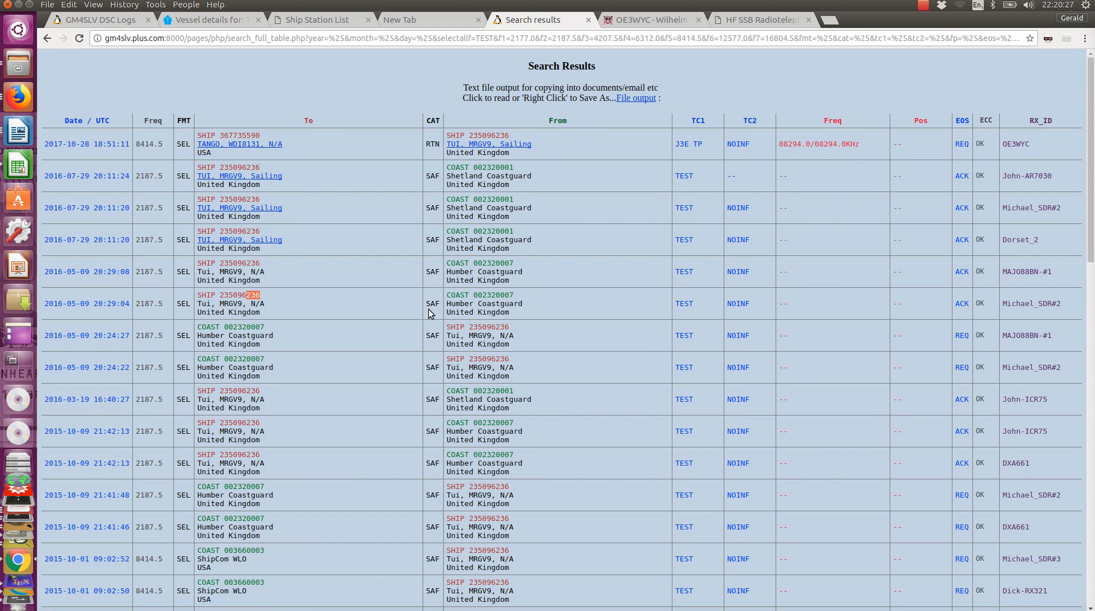
pyautogui.moveTo(386, 310)
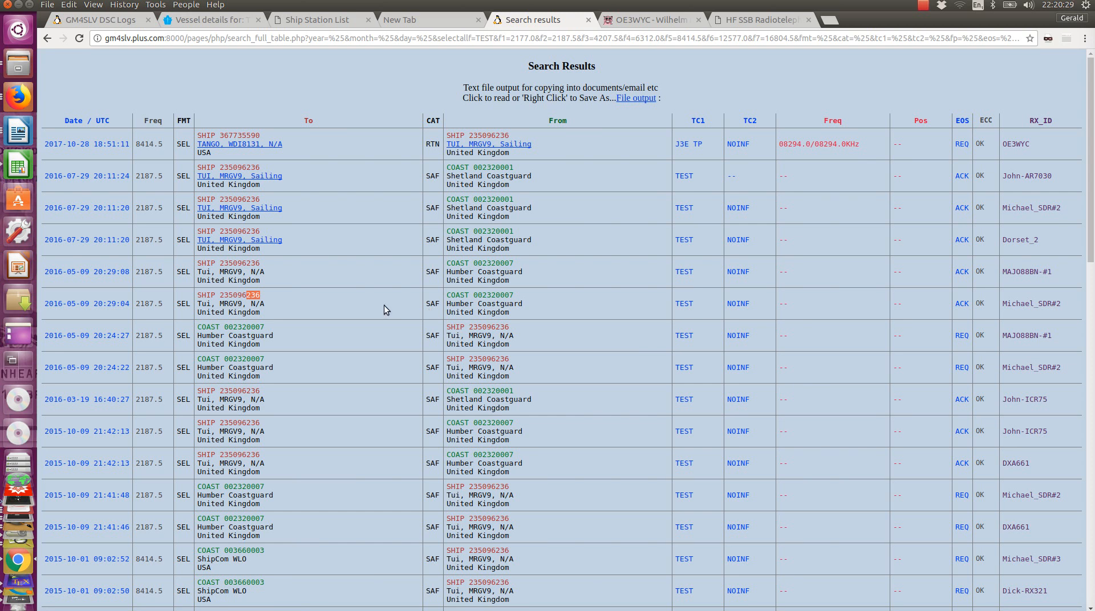
pyautogui.moveTo(969, 300)
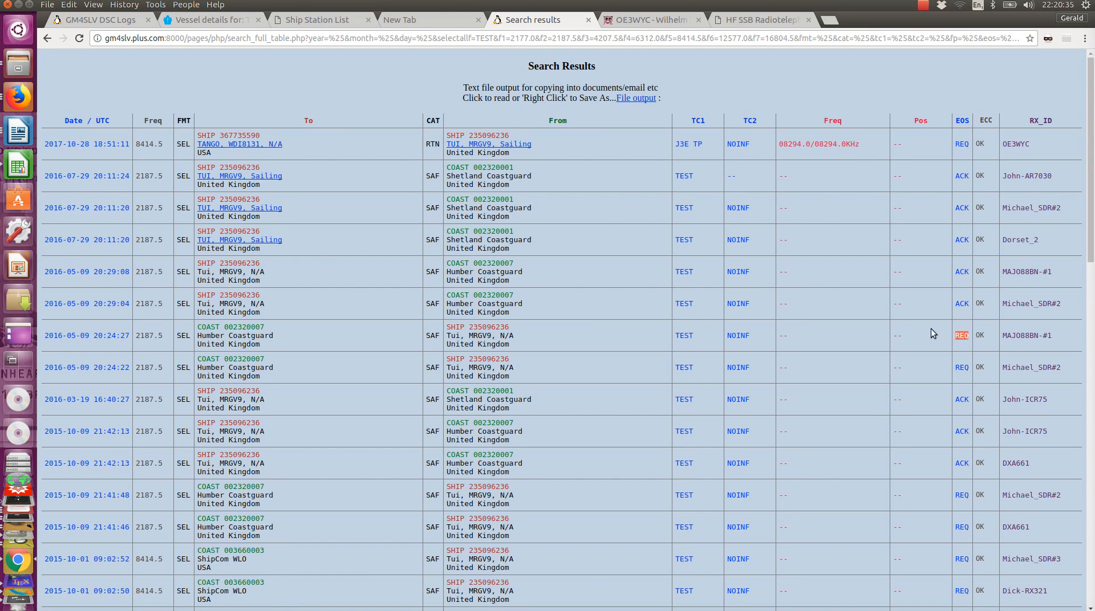
pyautogui.moveTo(972, 308)
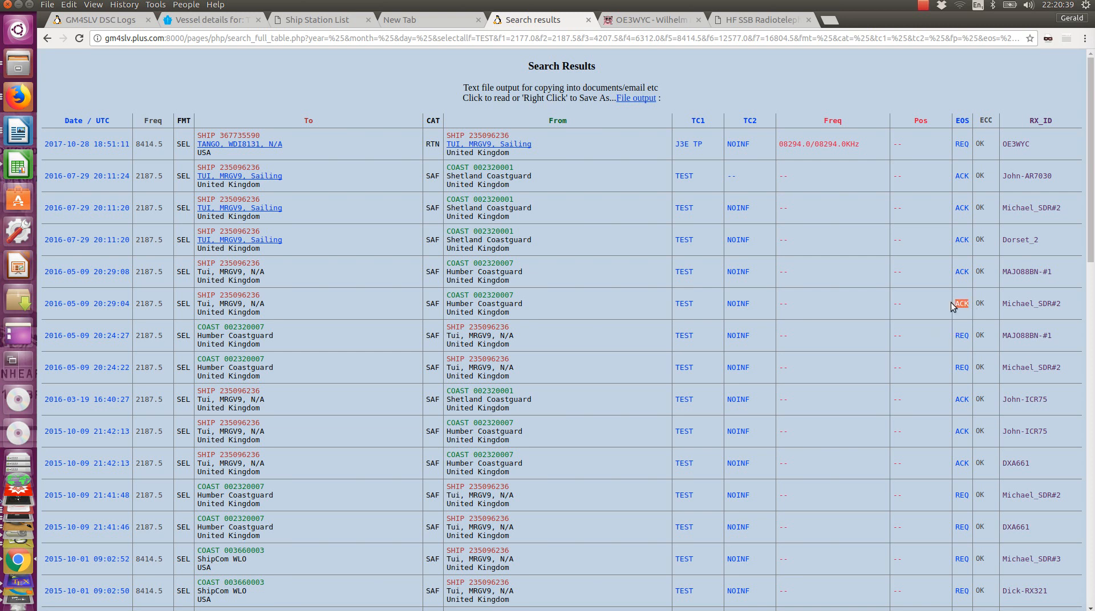
pyautogui.moveTo(545, 336)
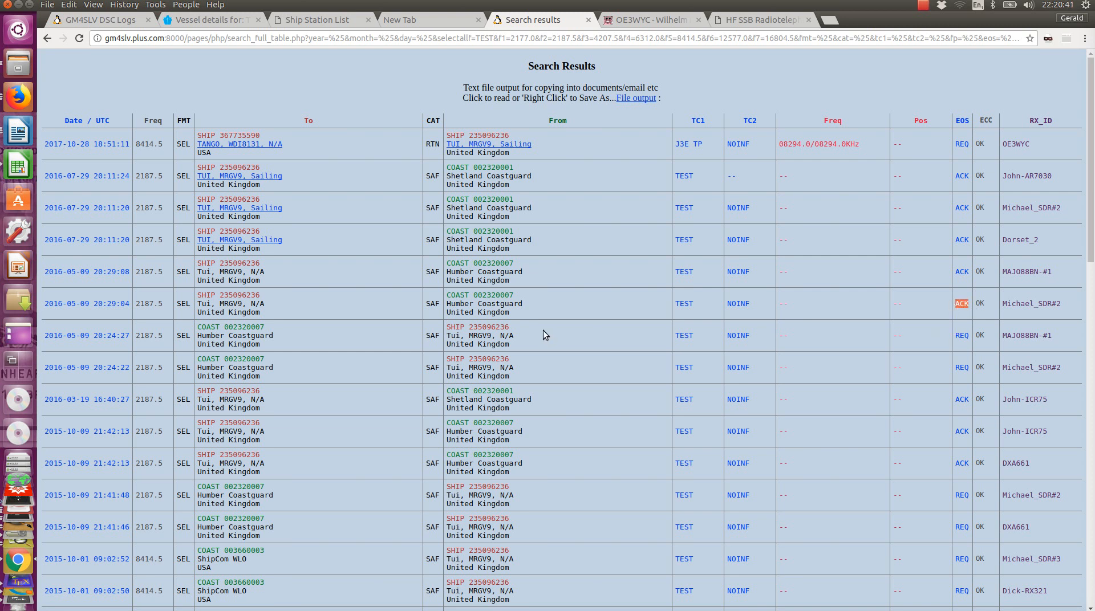
pyautogui.moveTo(525, 340)
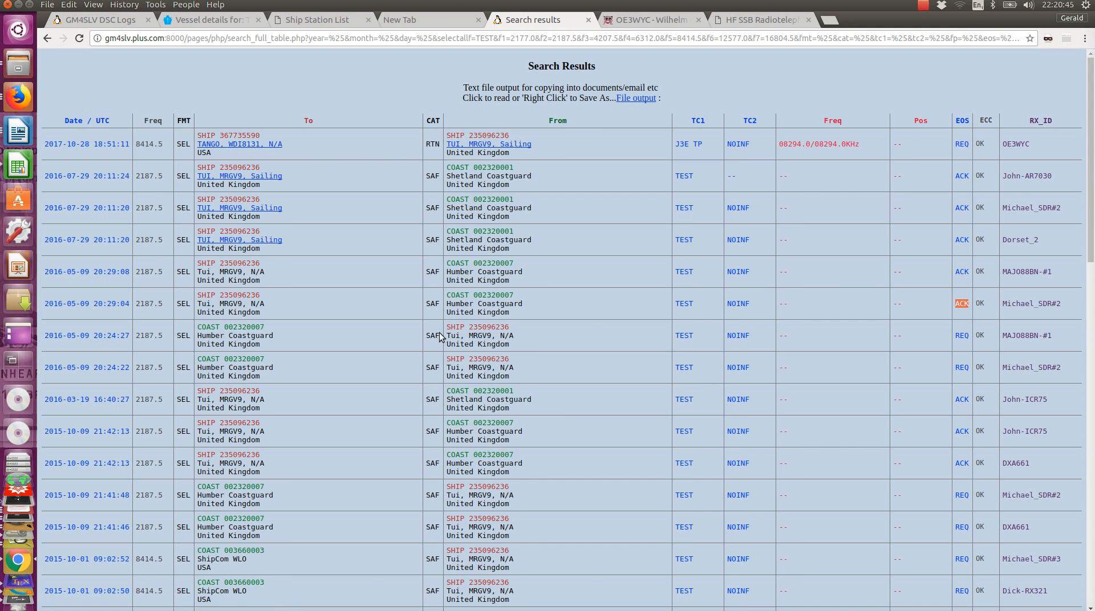
pyautogui.moveTo(443, 324)
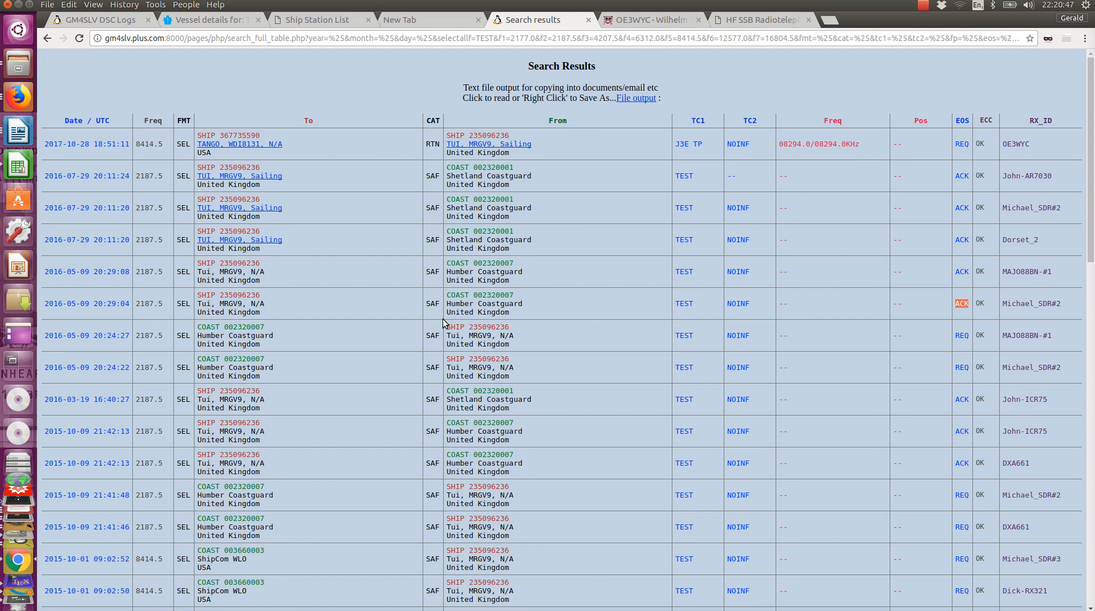
pyautogui.moveTo(810, 324)
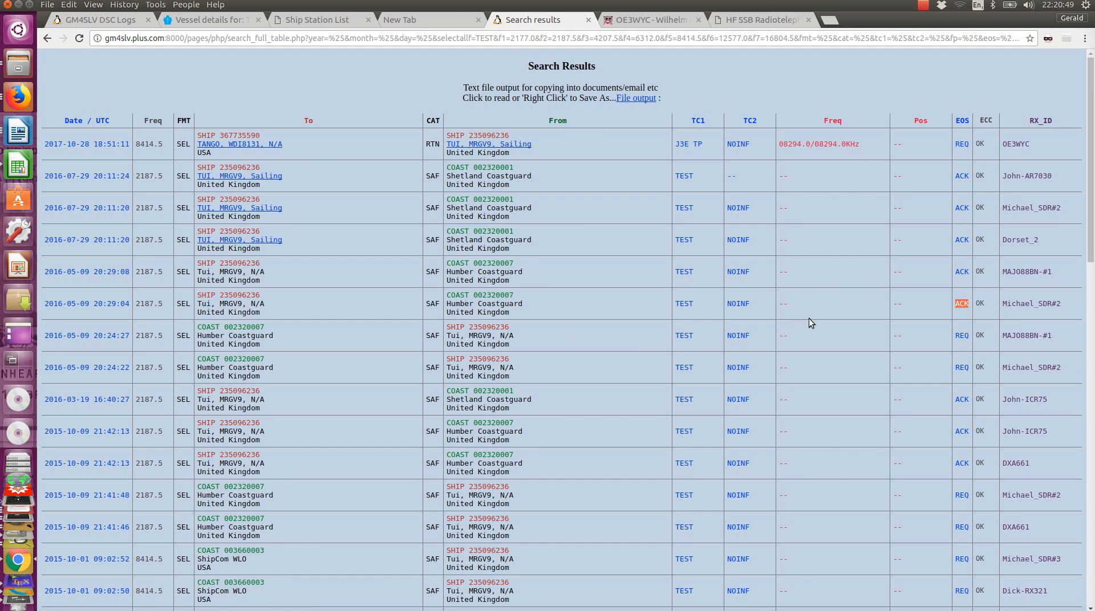
pyautogui.moveTo(1025, 348)
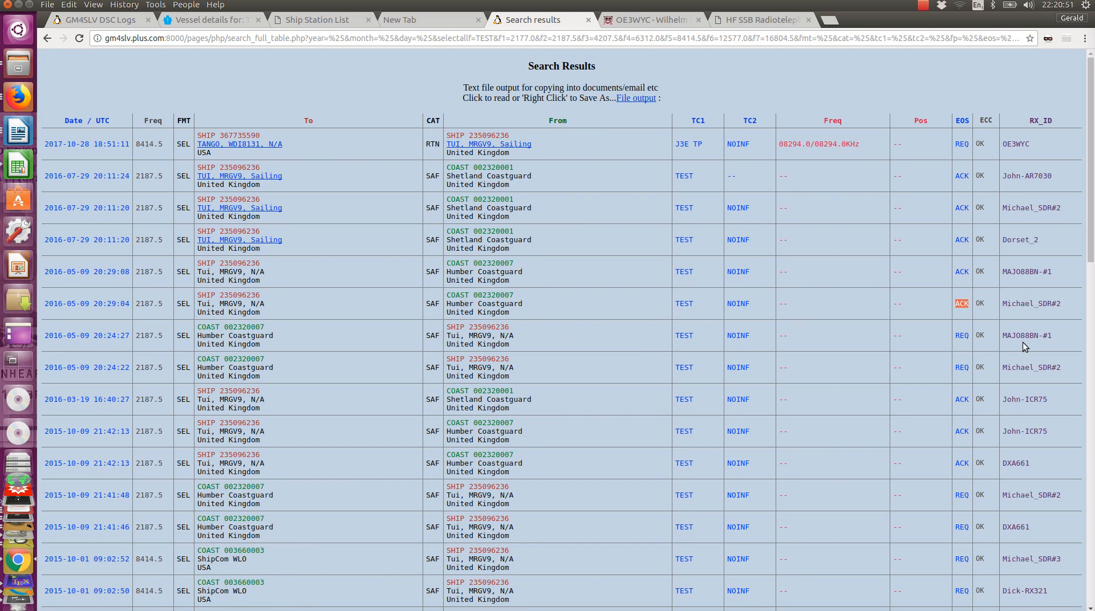
pyautogui.moveTo(1053, 247)
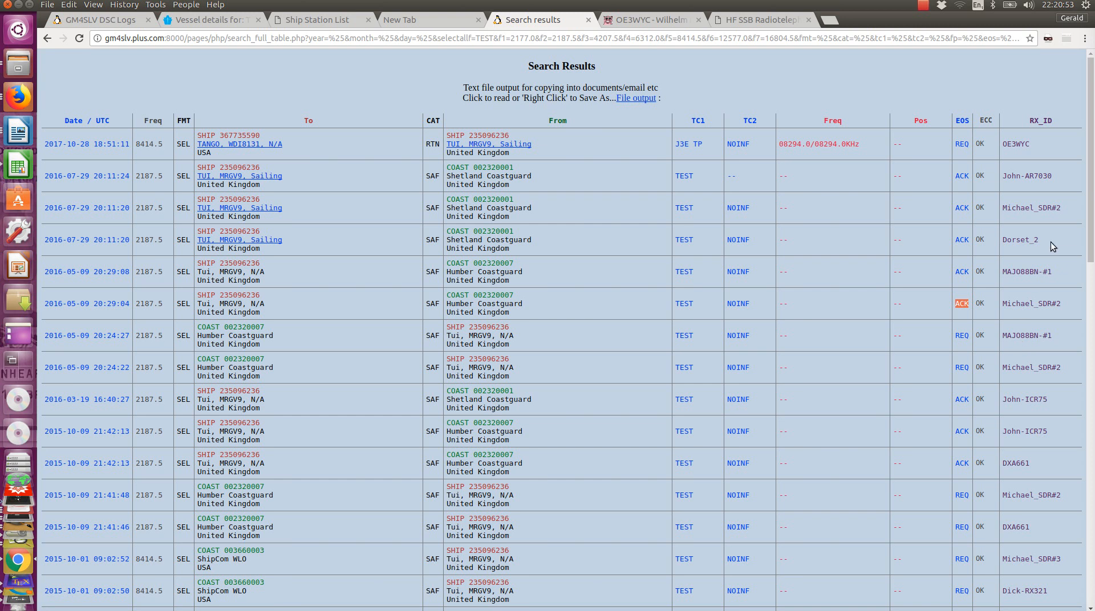
pyautogui.moveTo(1051, 247)
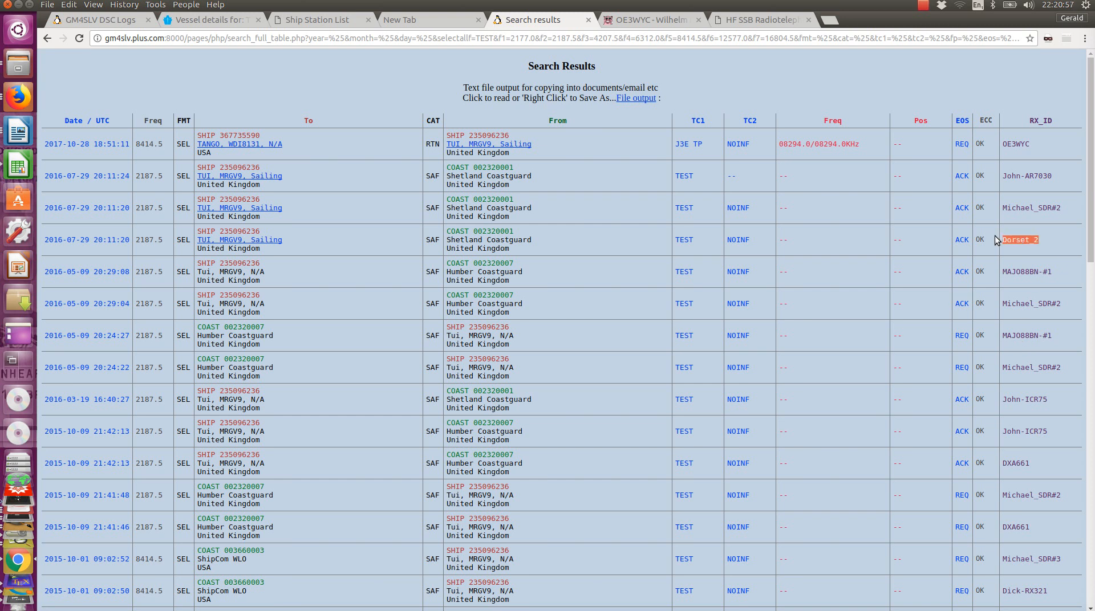
pyautogui.moveTo(1001, 269)
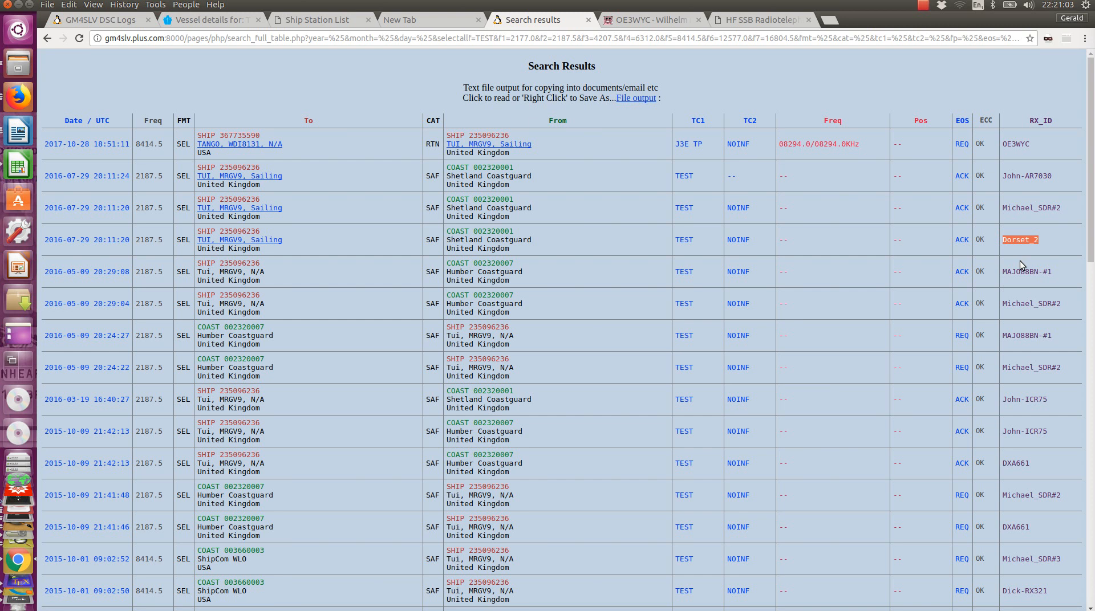
pyautogui.moveTo(1014, 296)
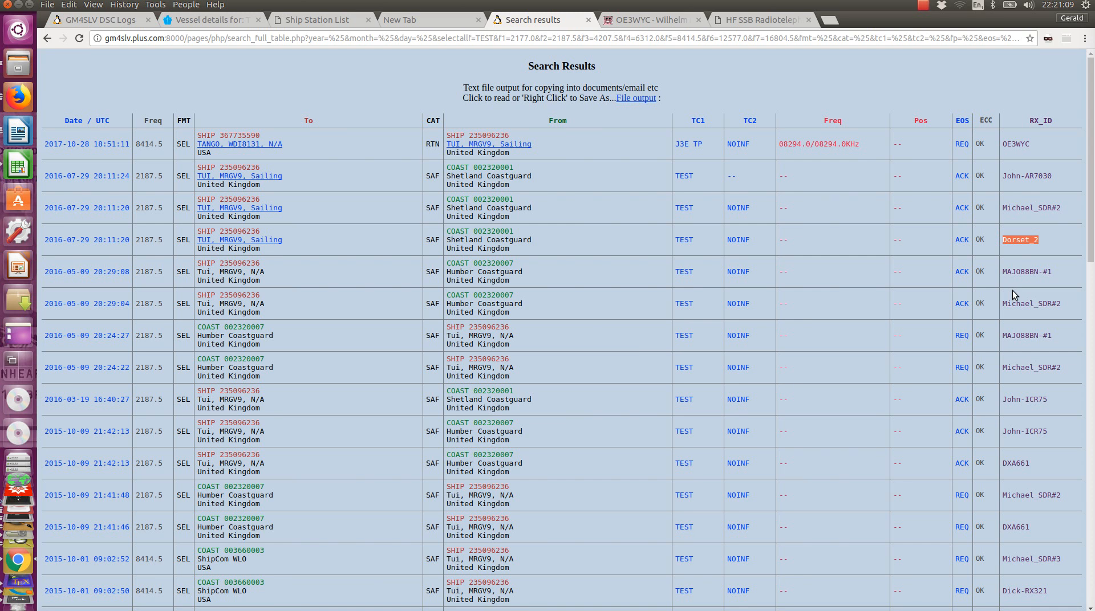
pyautogui.moveTo(552, 308)
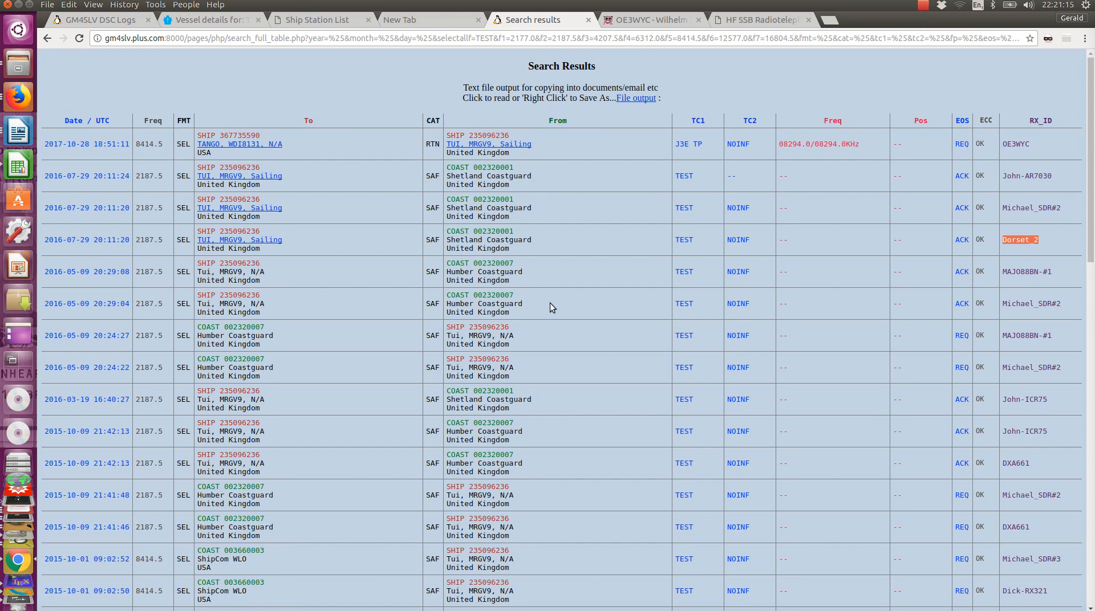
pyautogui.moveTo(538, 160)
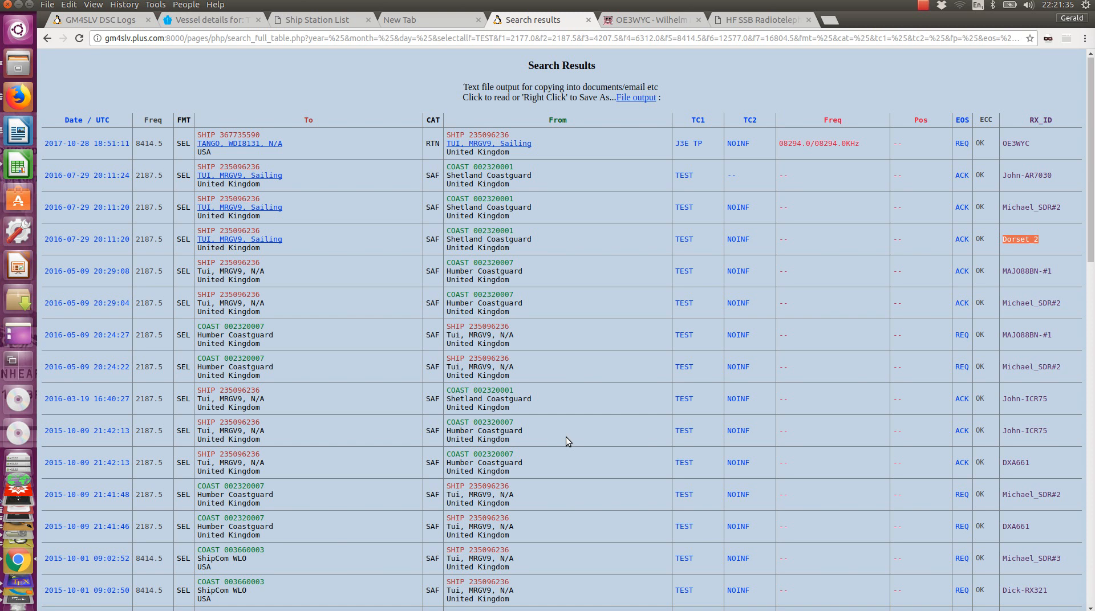
pyautogui.moveTo(588, 396)
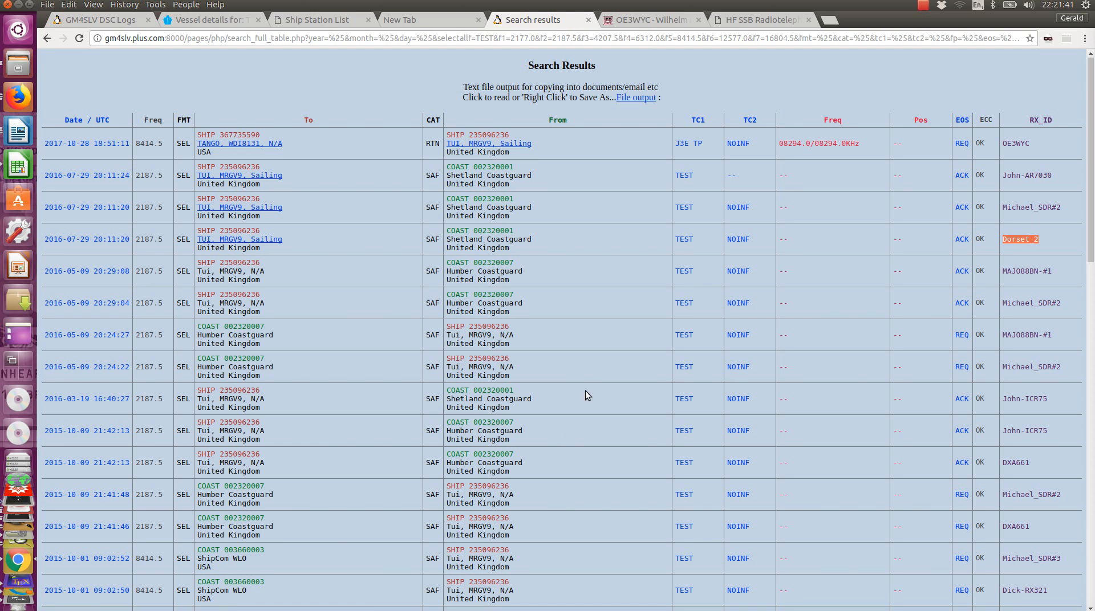